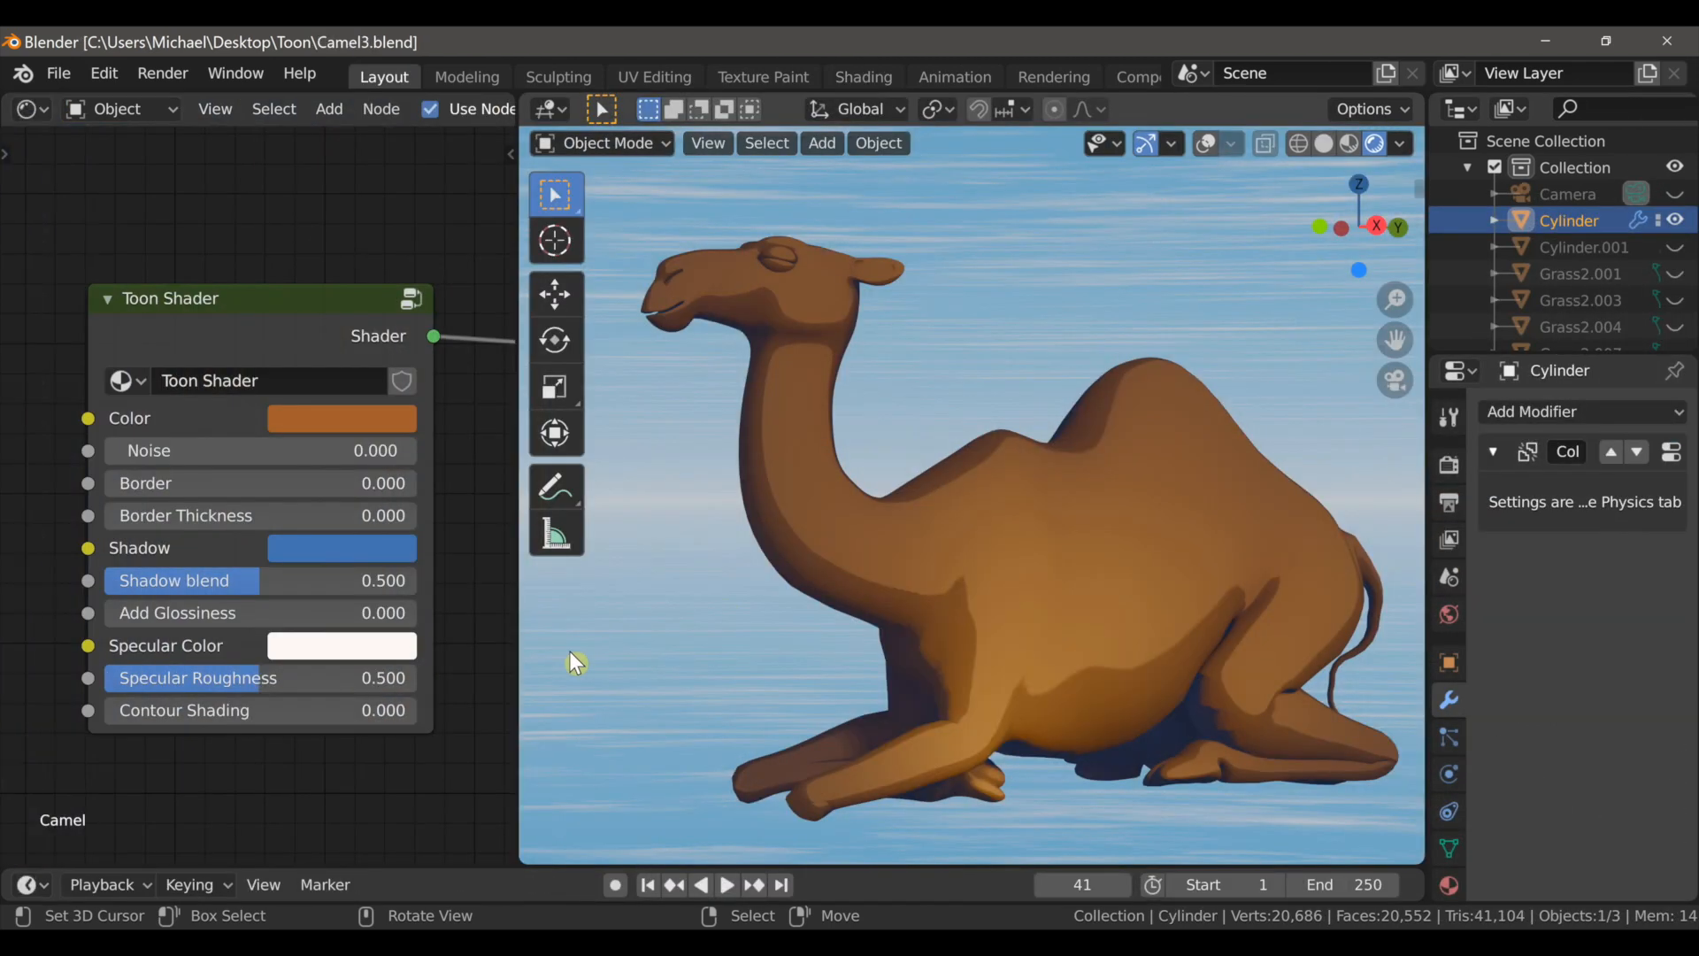
{"action": "mouse_move", "coordinate": [716, 556]}
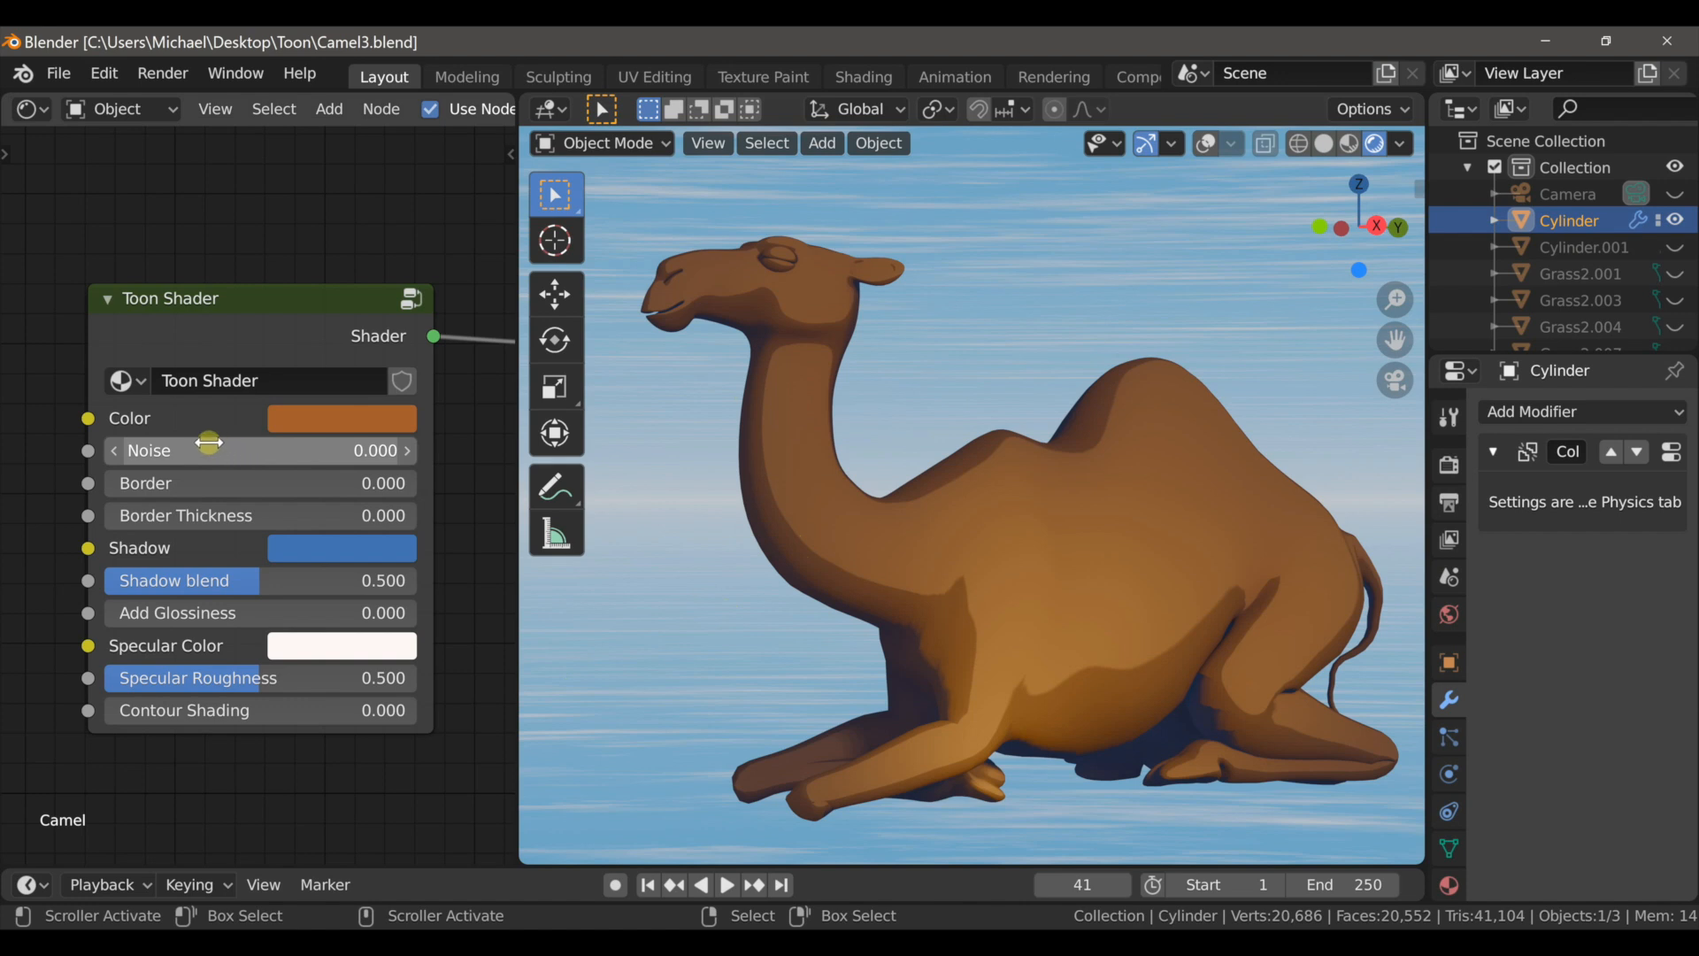
Step: Try a pinkish body colour on the camel's Toon Shader before reverting to brown
{"action": "left_click", "coordinate": [340, 417]}
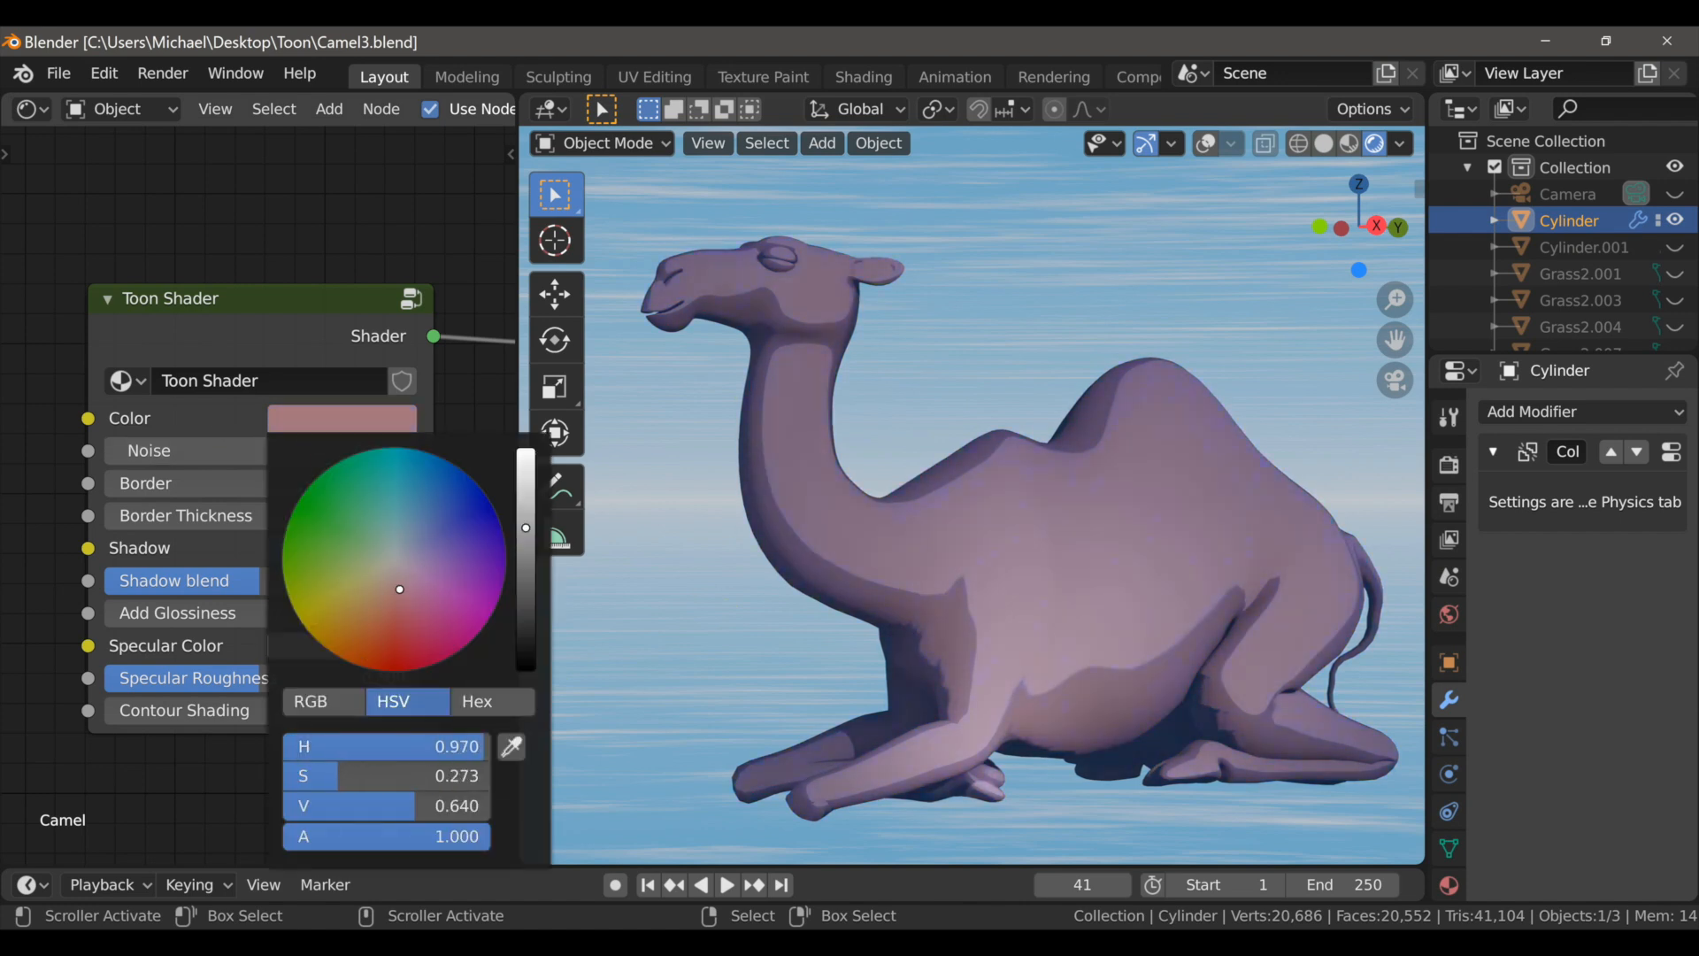
{"action": "left_click", "coordinate": [402, 634]}
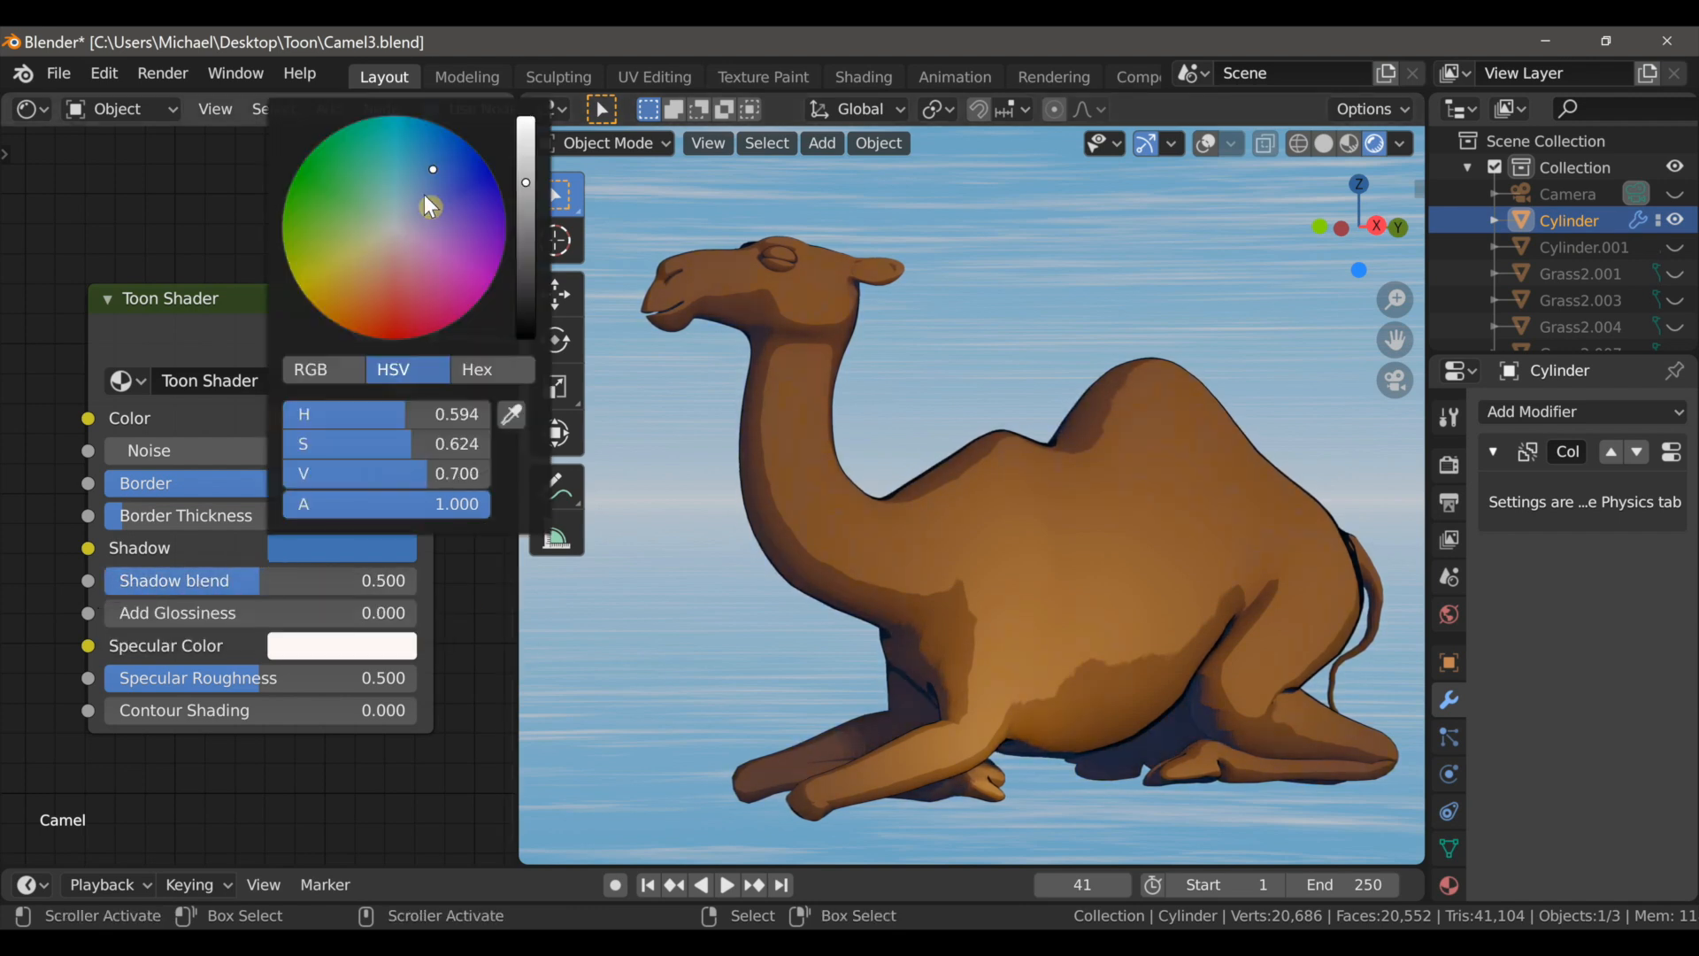
Step: Fine-tune the shadow colour, tint the specular highlights orange, and set Contour Shading to 1
{"action": "left_click_drag", "start_coordinate": [431, 170], "coordinate": [468, 252]}
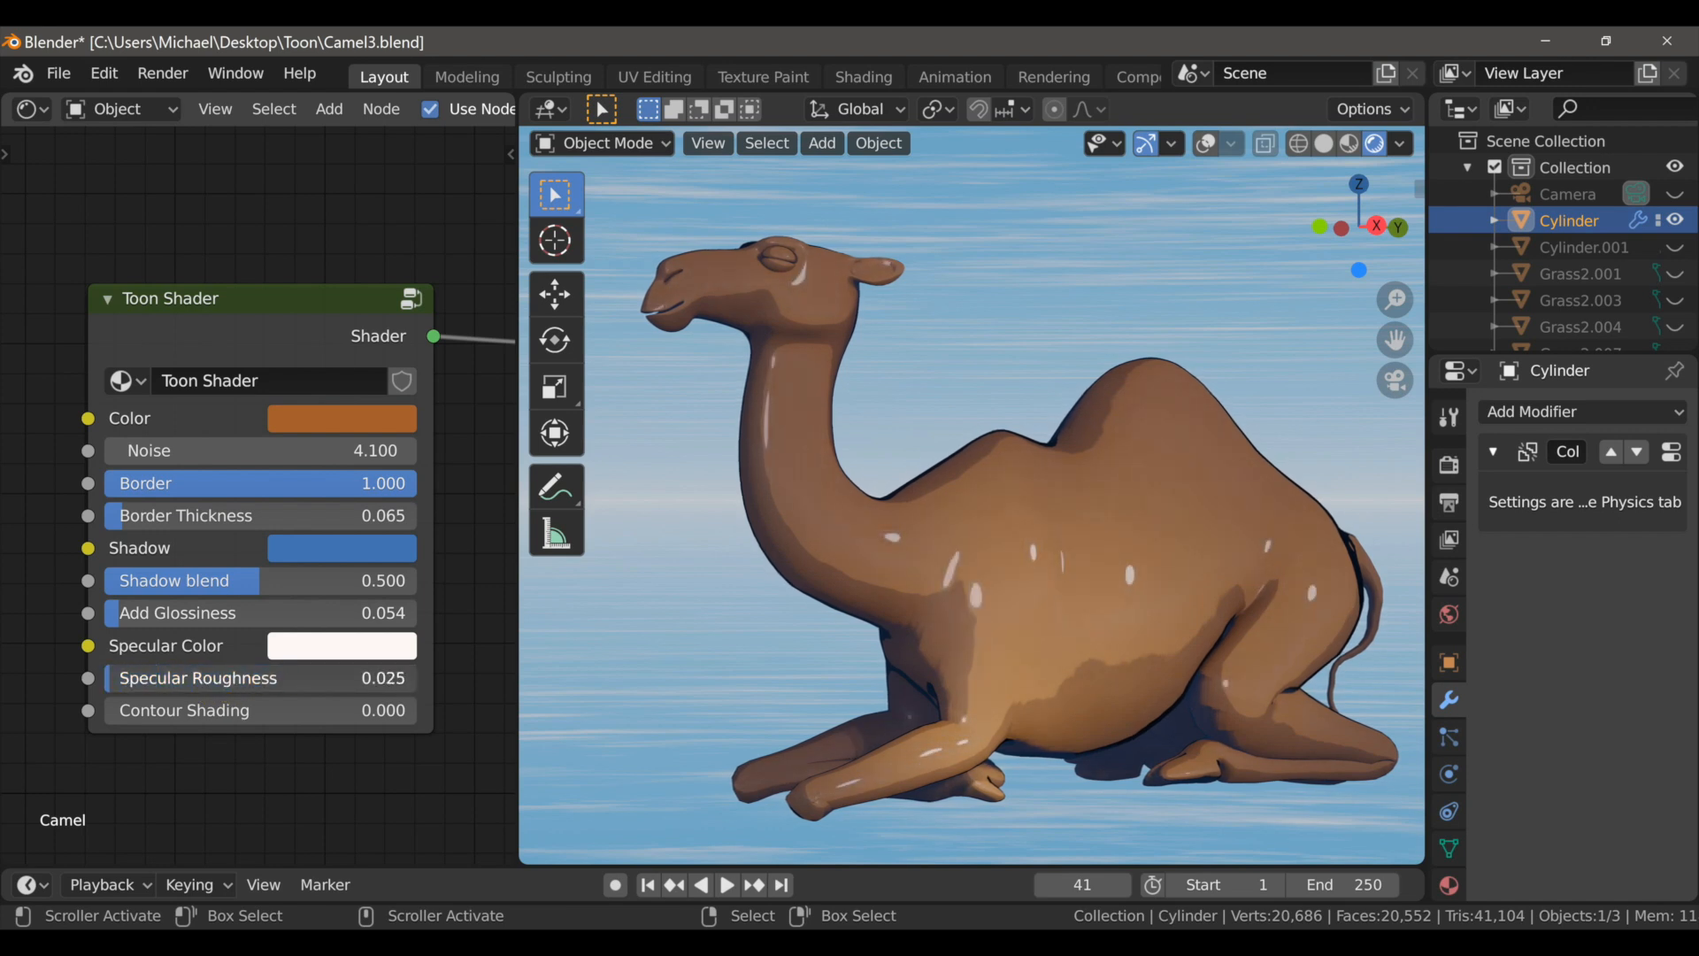
{"action": "left_click", "coordinate": [340, 644]}
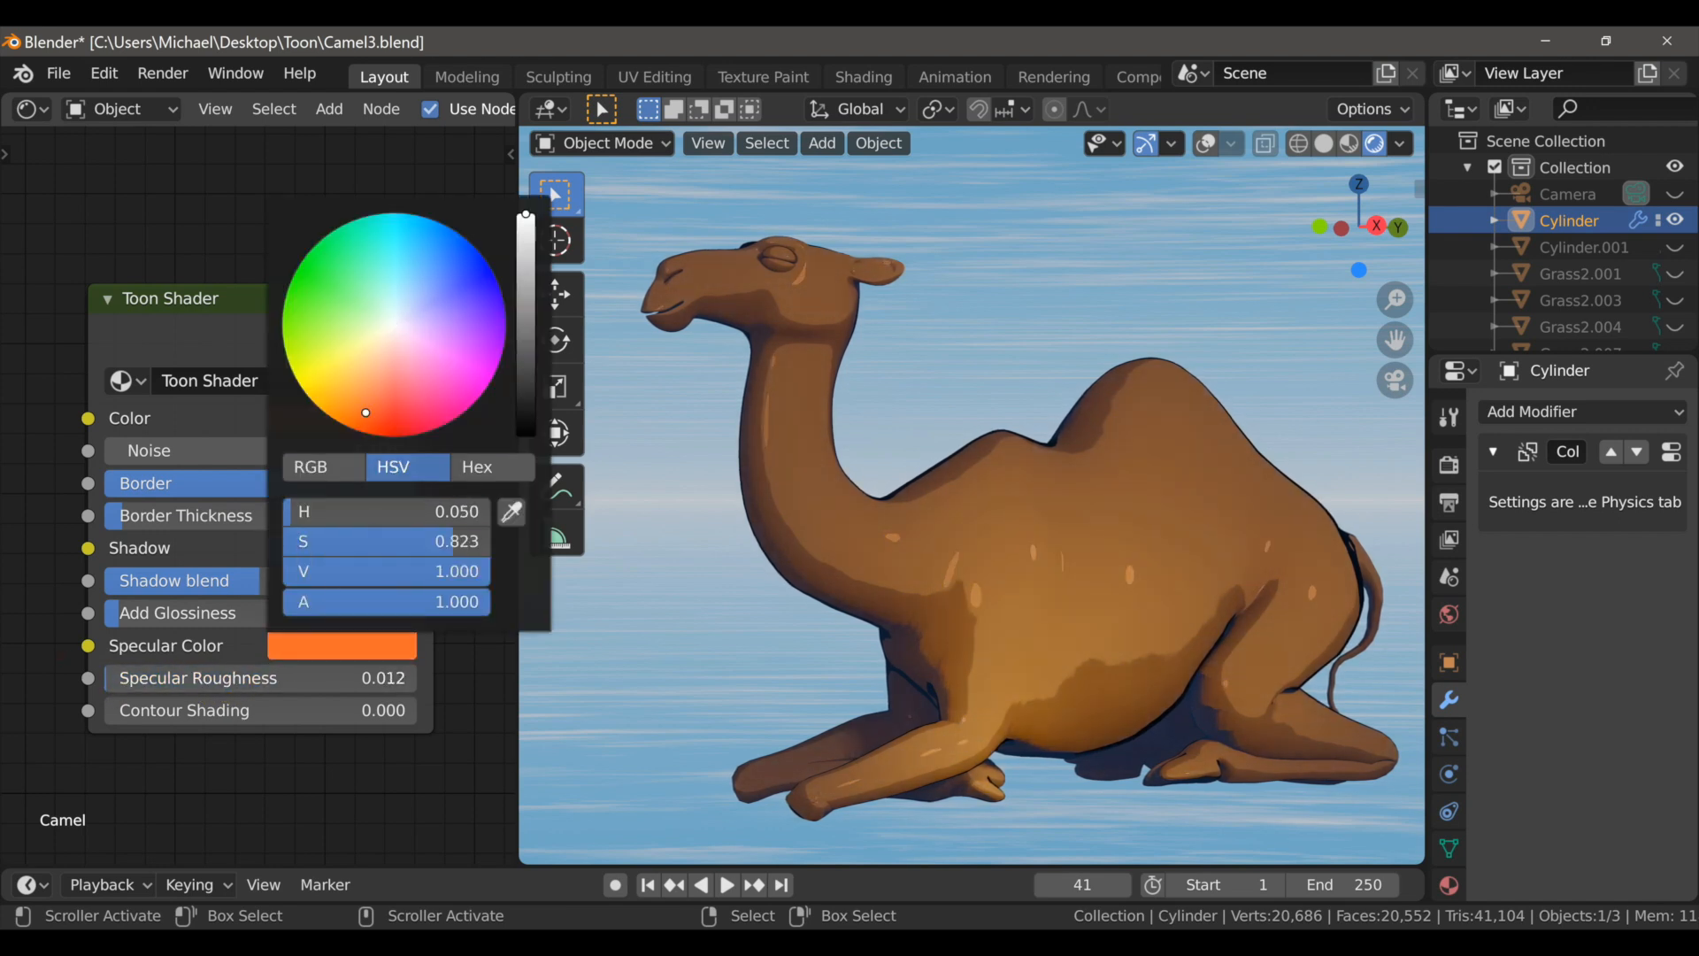
{"action": "left_click_drag", "start_coordinate": [364, 413], "coordinate": [437, 401]}
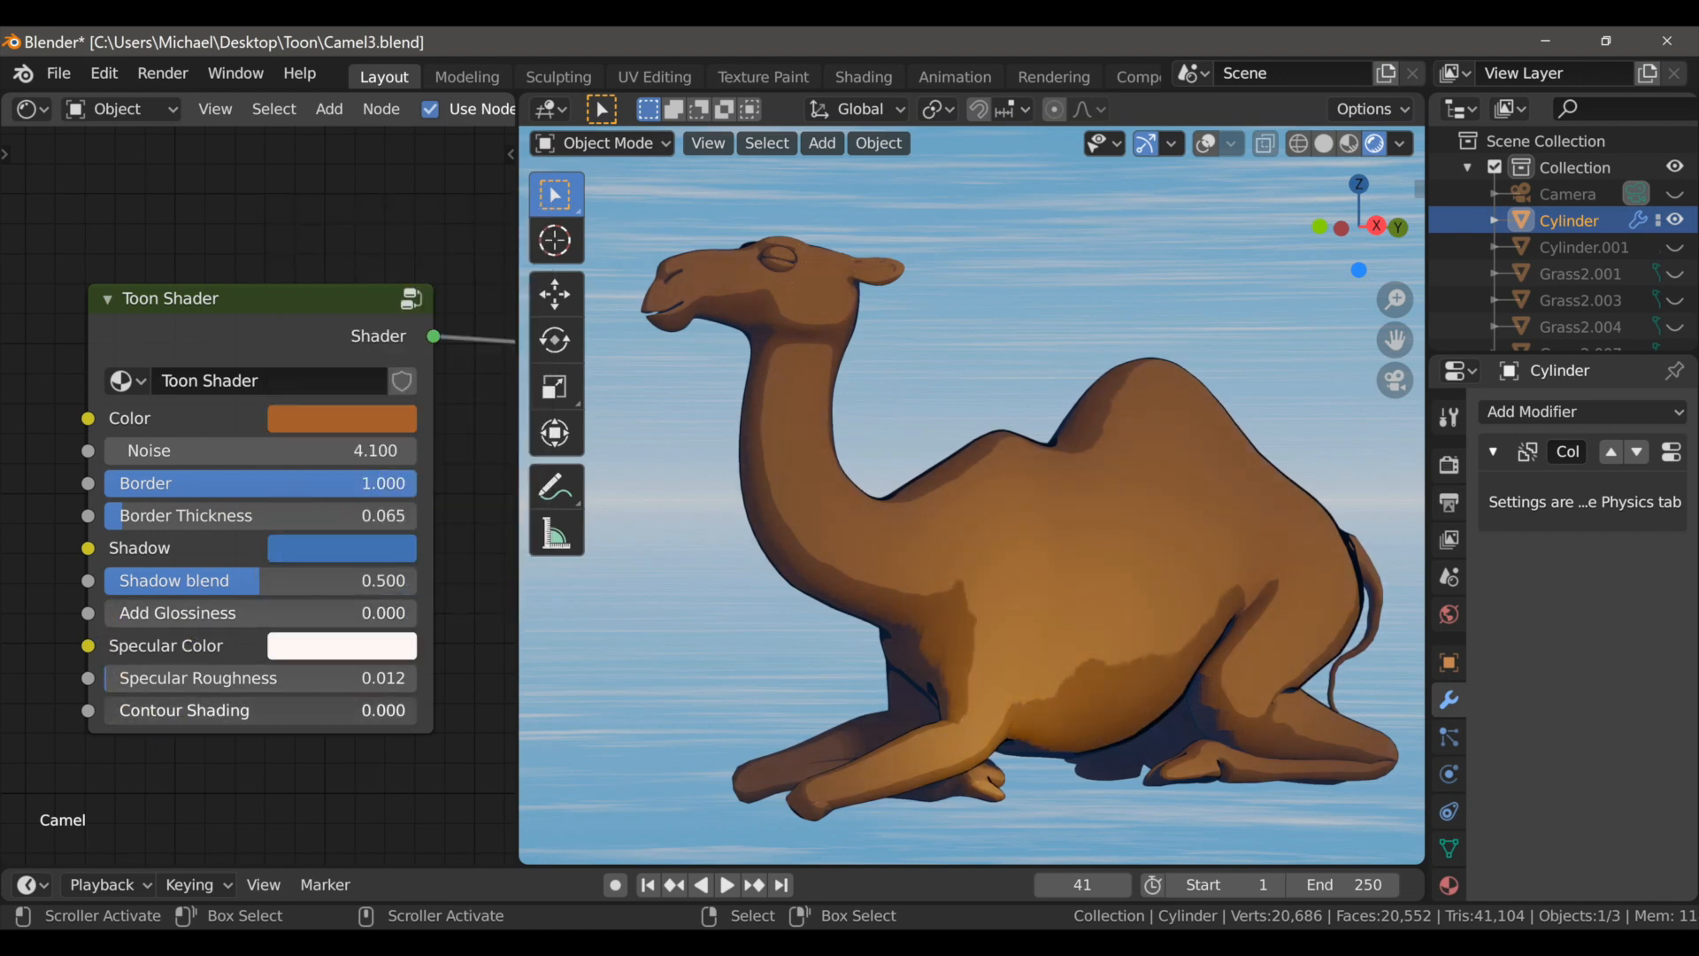
{"action": "left_click", "coordinate": [260, 710]}
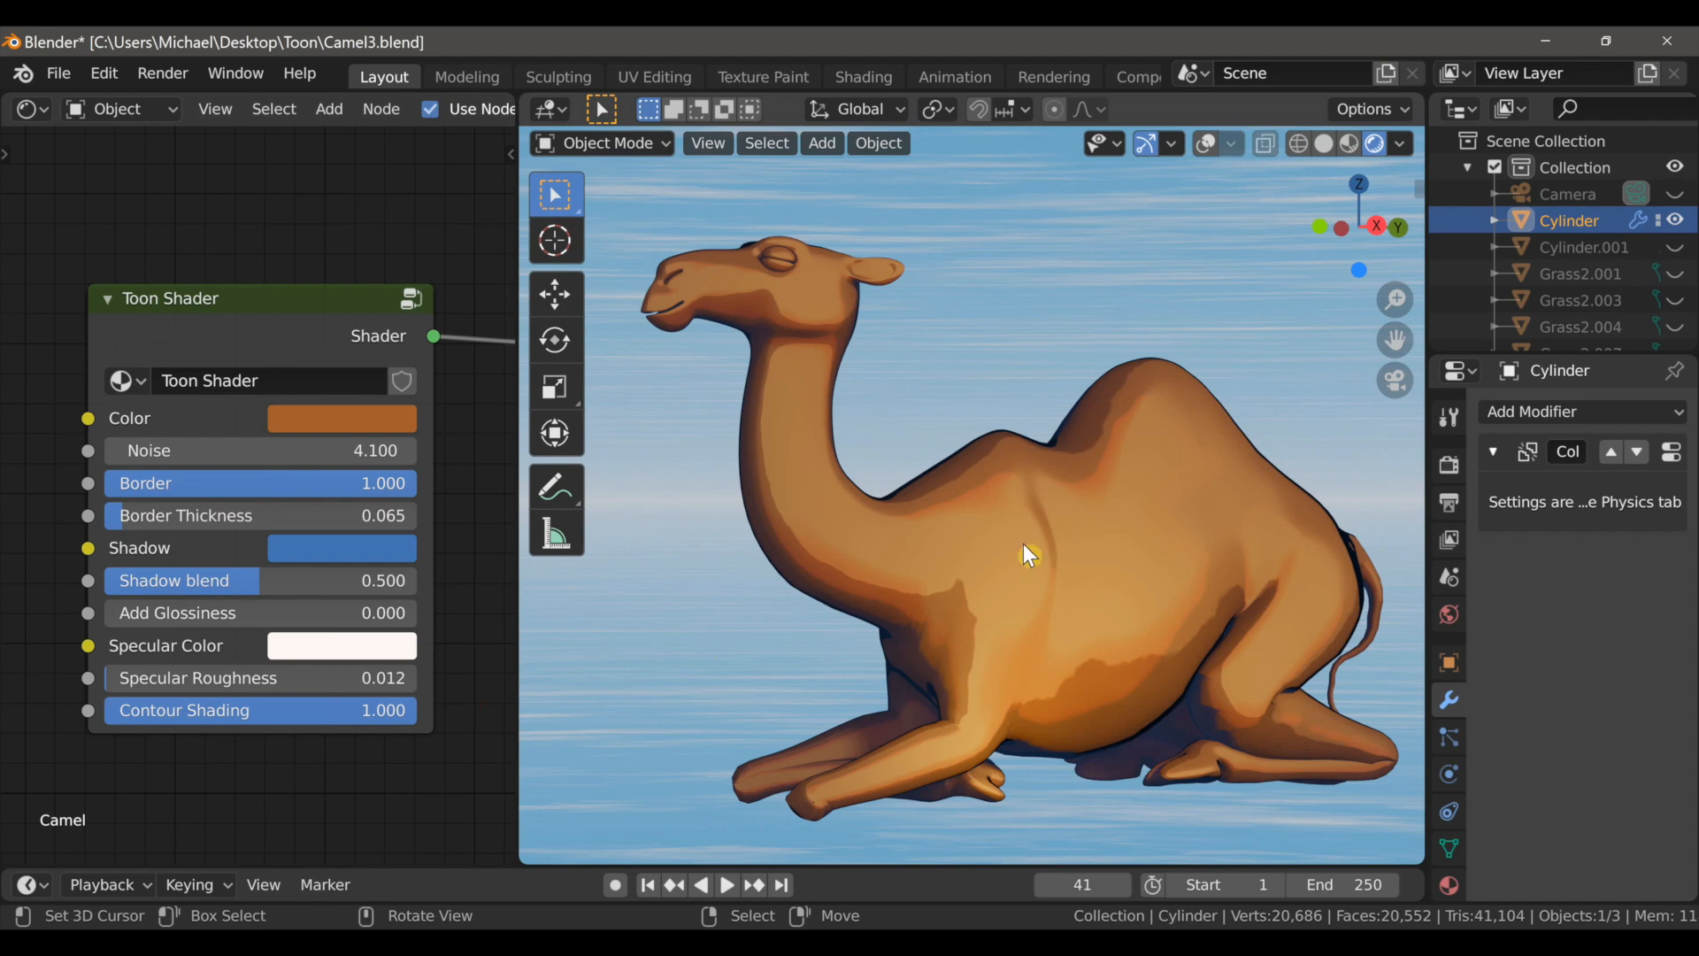
{"action": "mouse_move", "coordinate": [905, 533]}
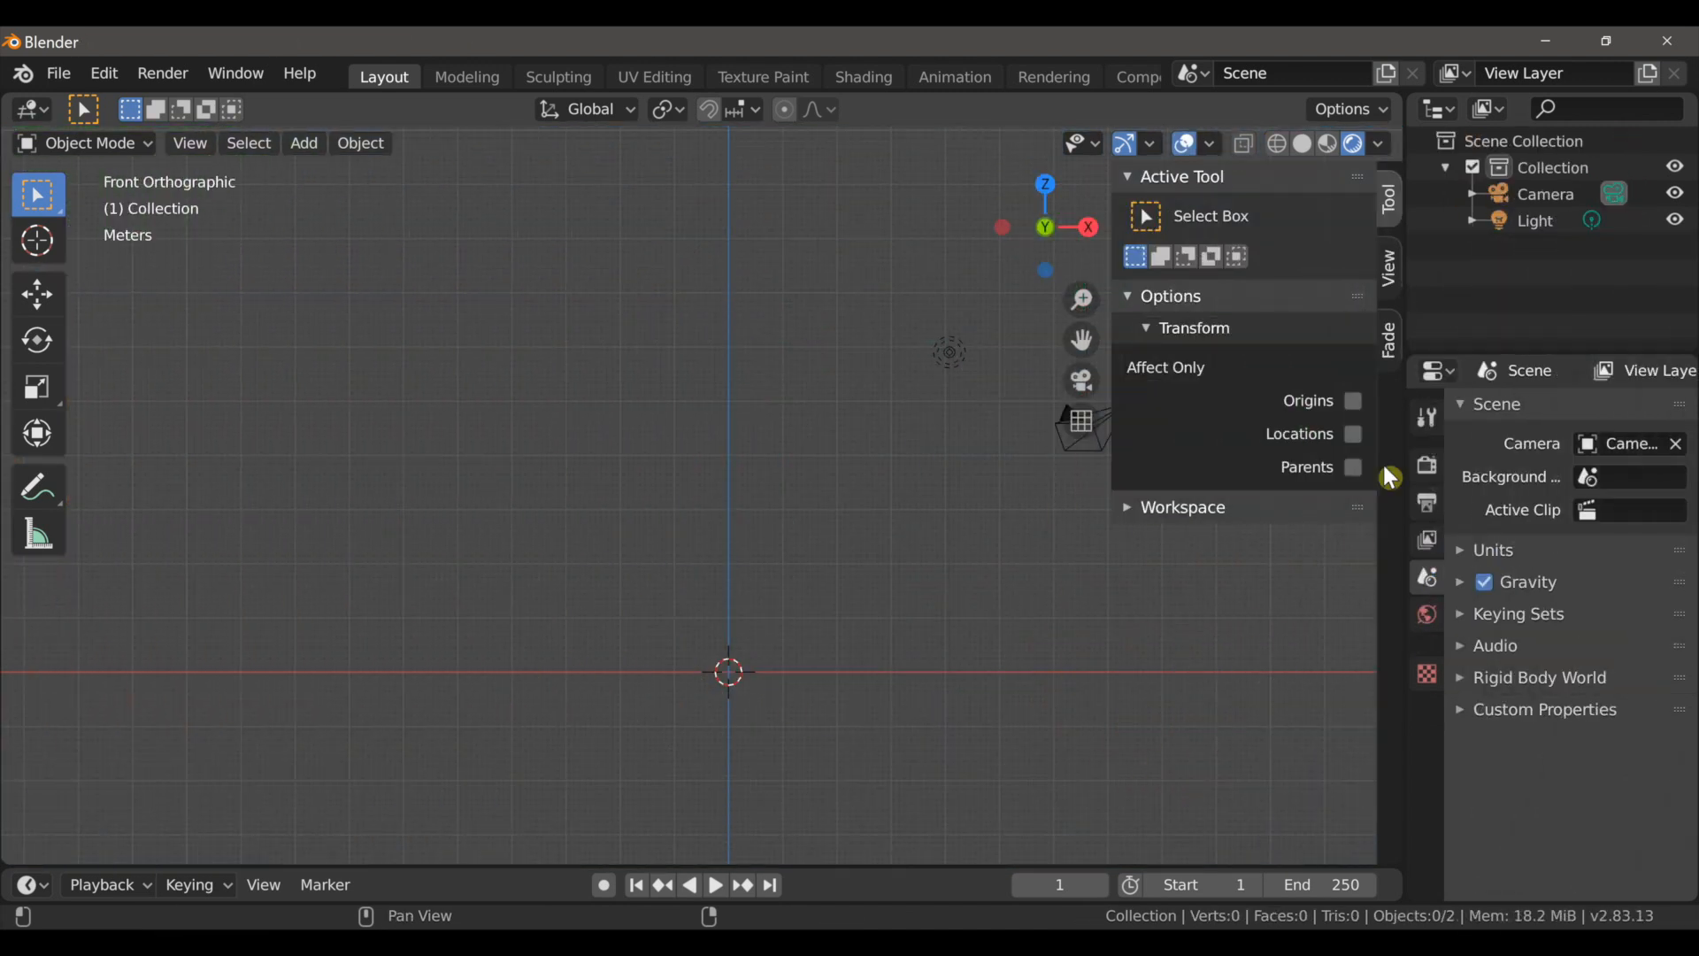
Step: Add the Sky Day preset from the Fade panel's Skies section
{"action": "left_click", "coordinate": [1388, 336]}
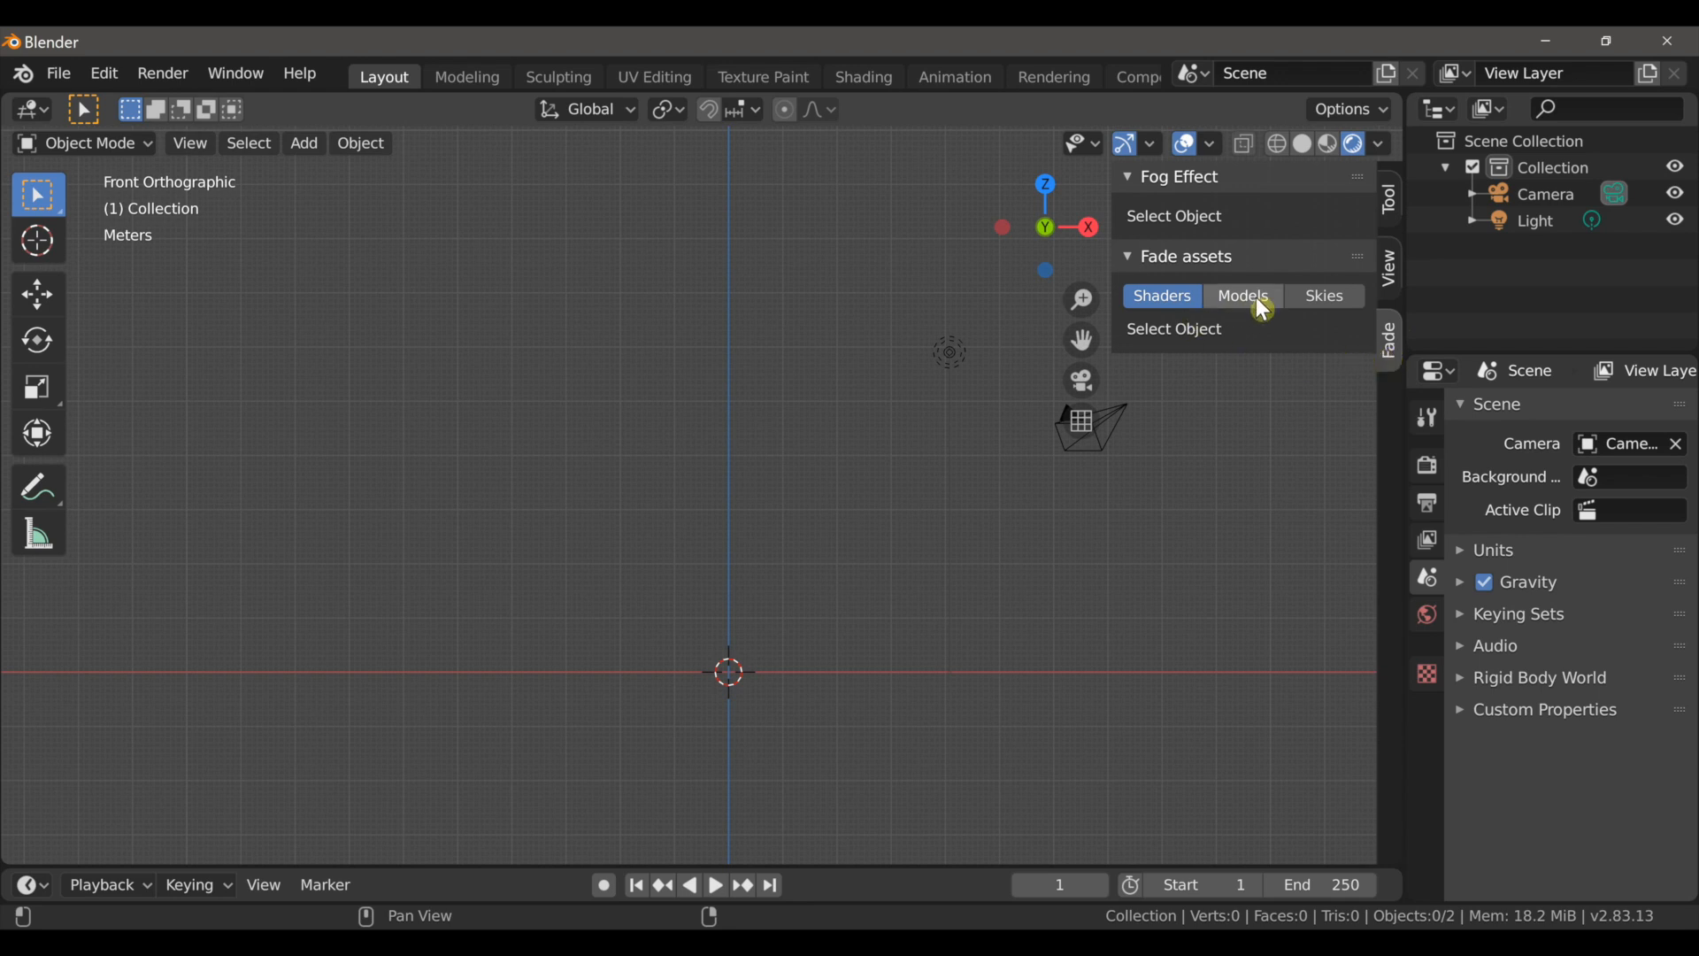
{"action": "left_click", "coordinate": [1324, 296]}
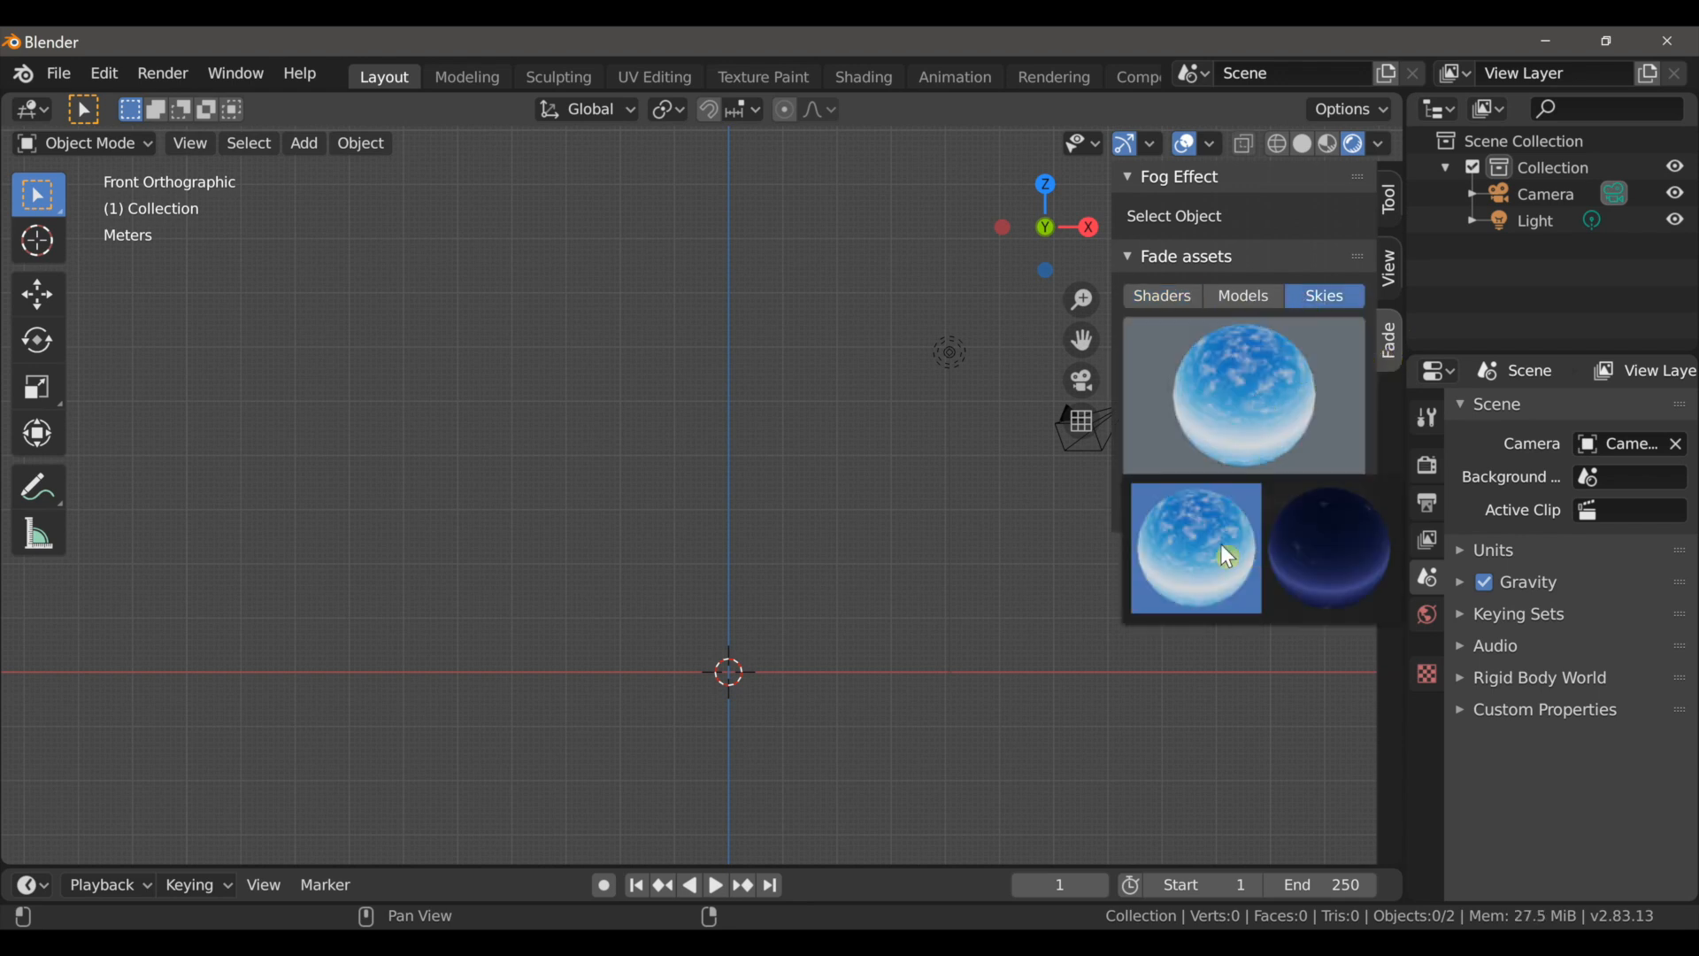
{"action": "left_click", "coordinate": [1196, 547]}
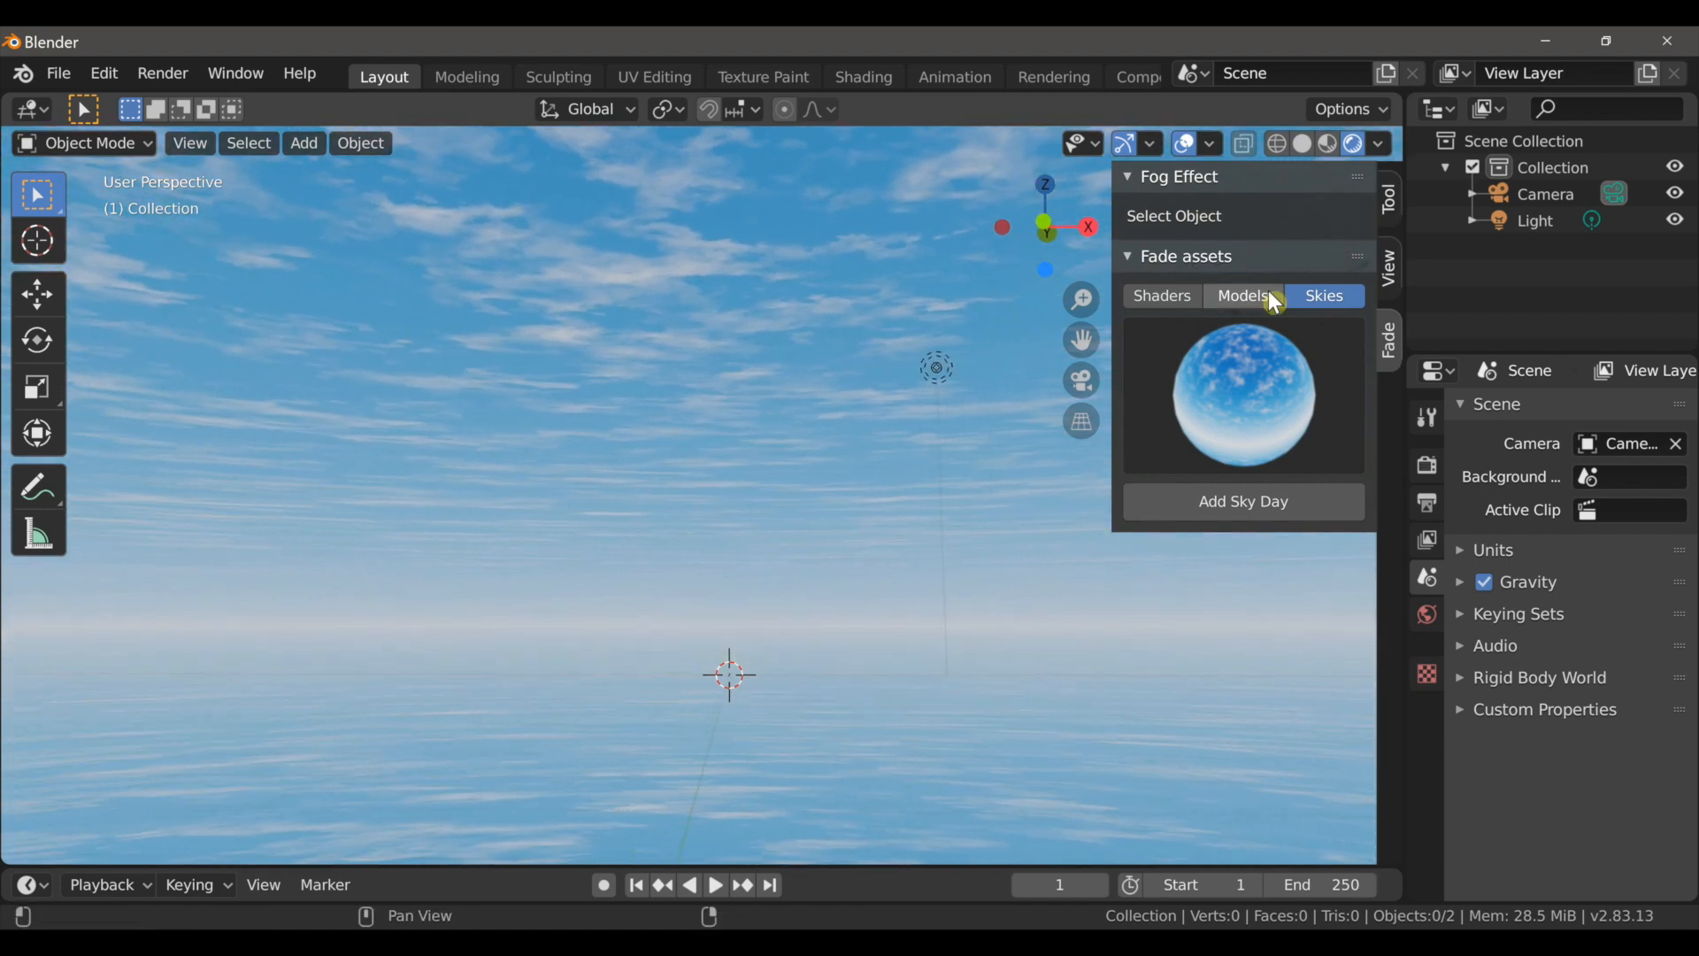
Step: Browse the Fade models past Bushes to Trees and choose the maple thumbnail
{"action": "left_click", "coordinate": [1243, 295]}
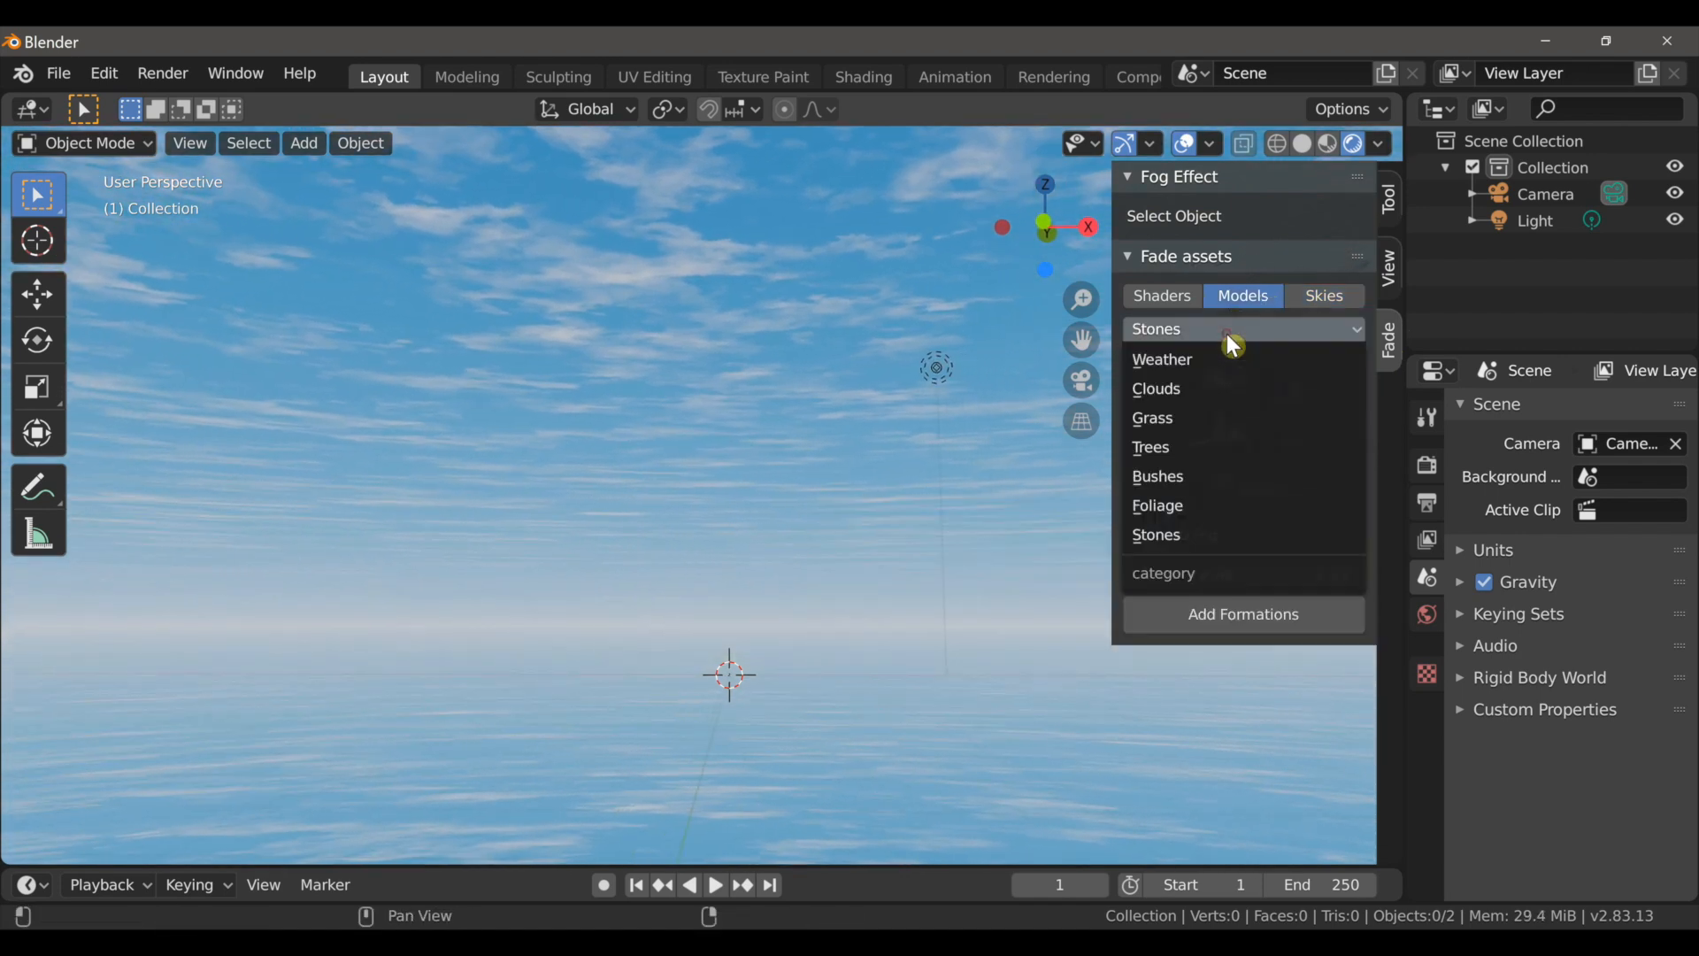
{"action": "left_click", "coordinate": [1158, 476]}
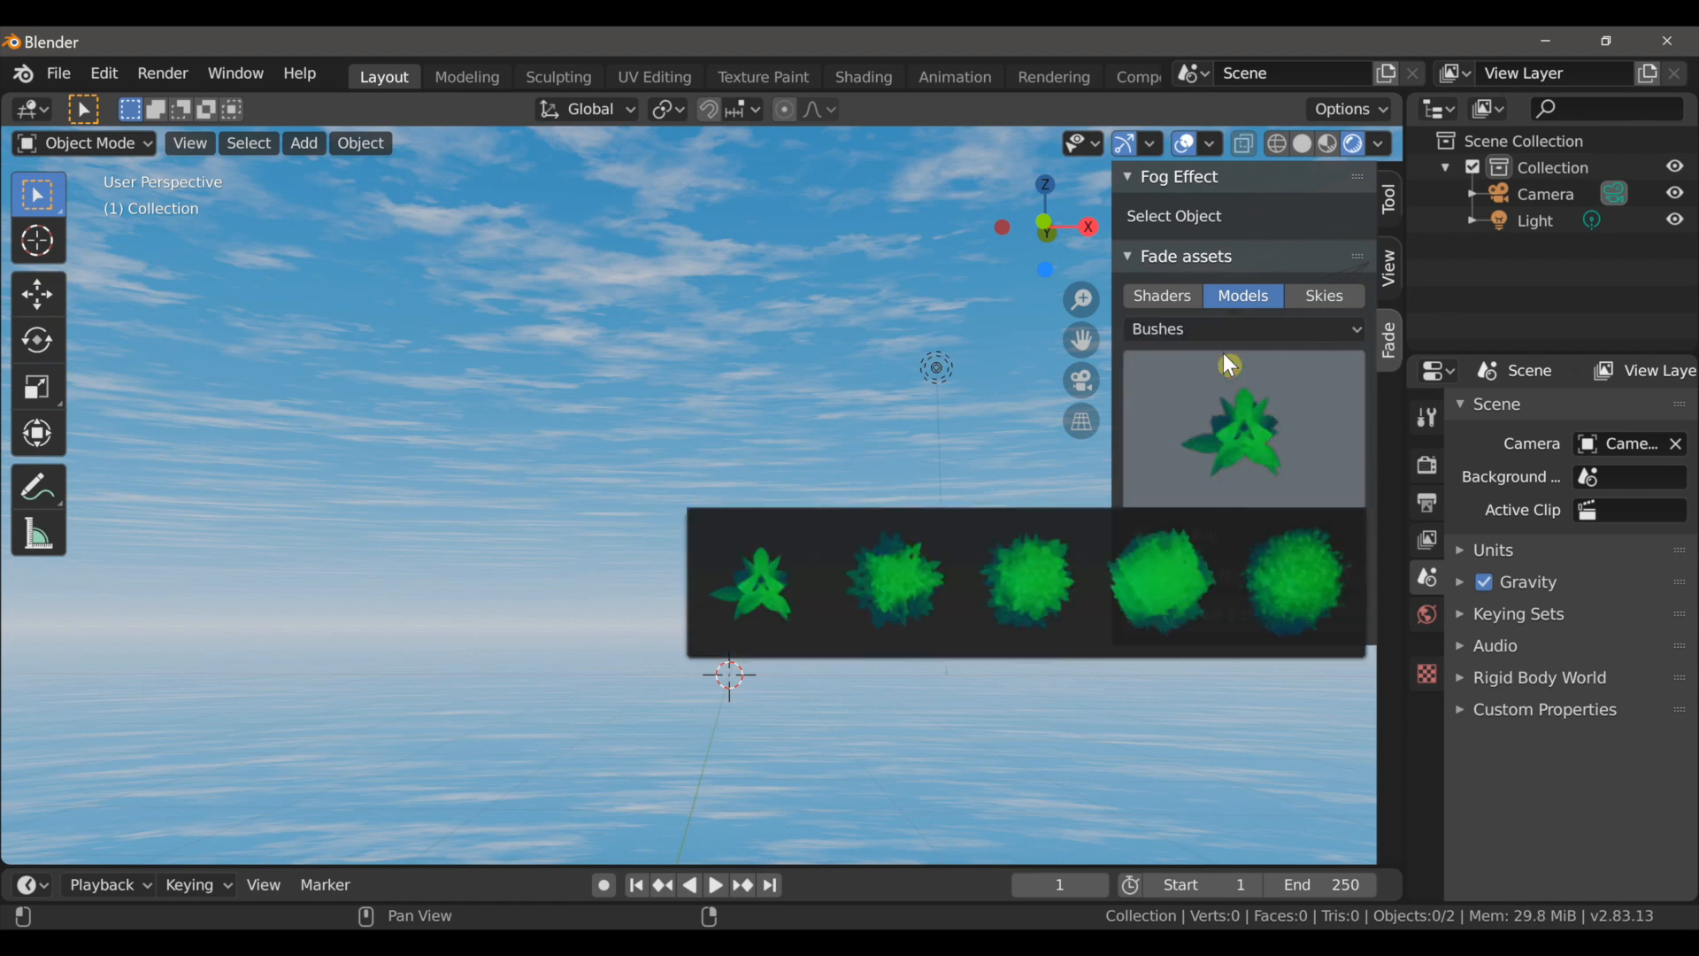
{"action": "left_click", "coordinate": [1243, 329]}
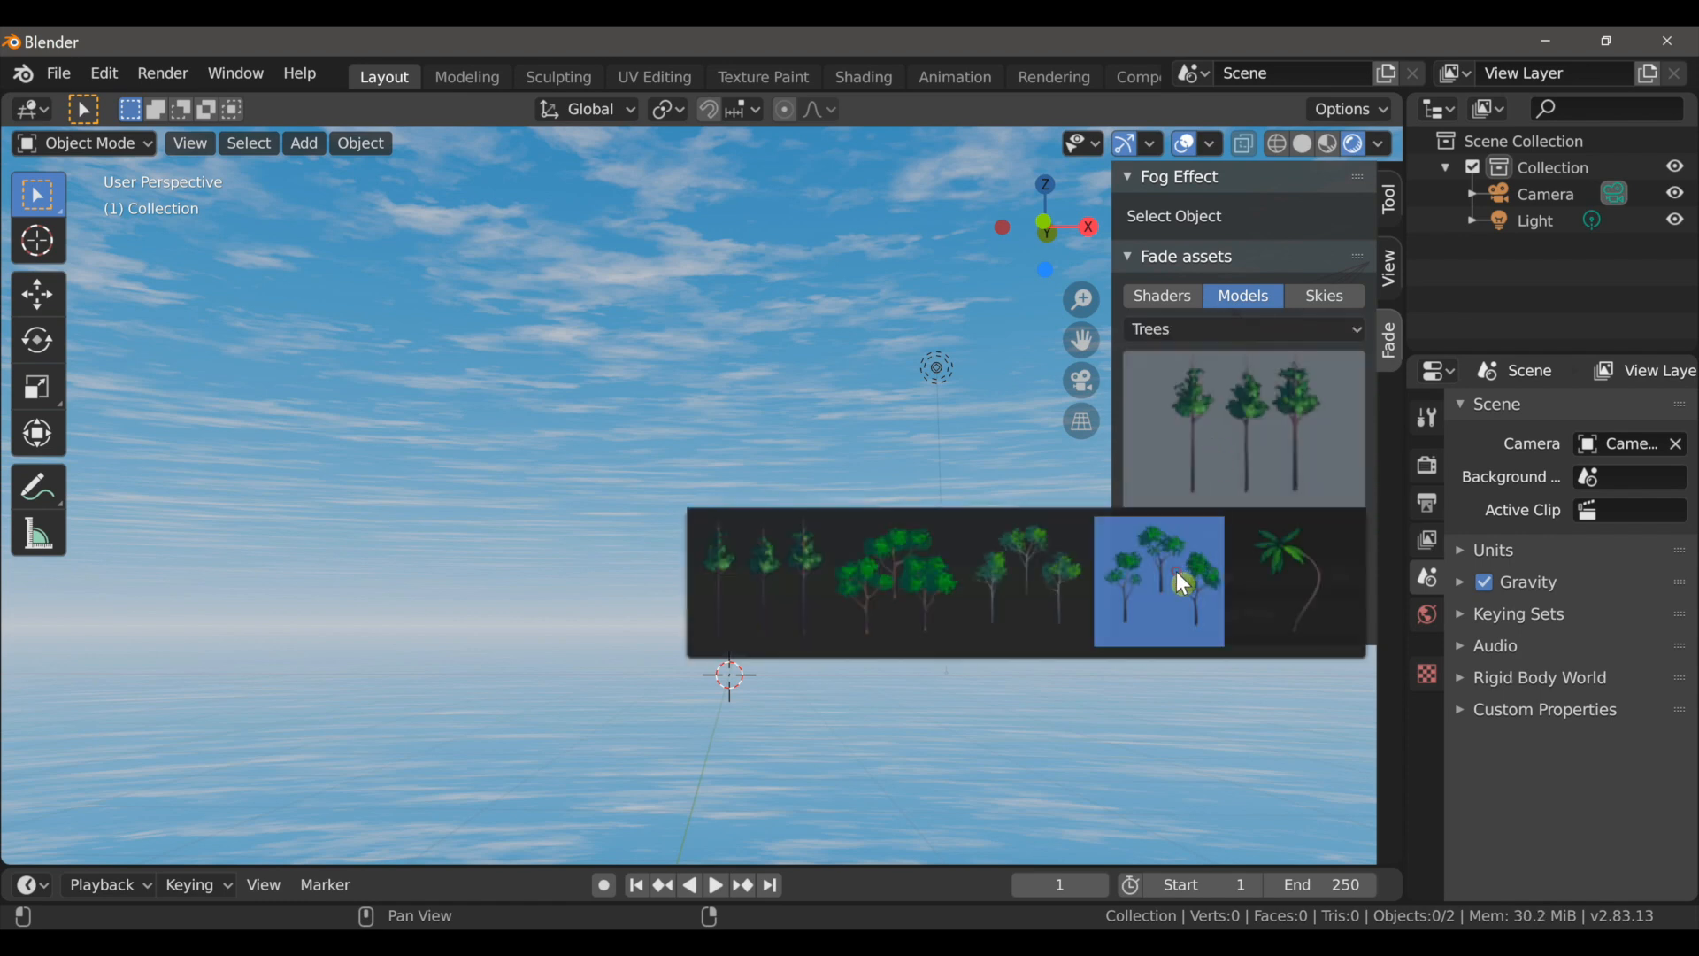
{"action": "left_click", "coordinate": [1159, 582]}
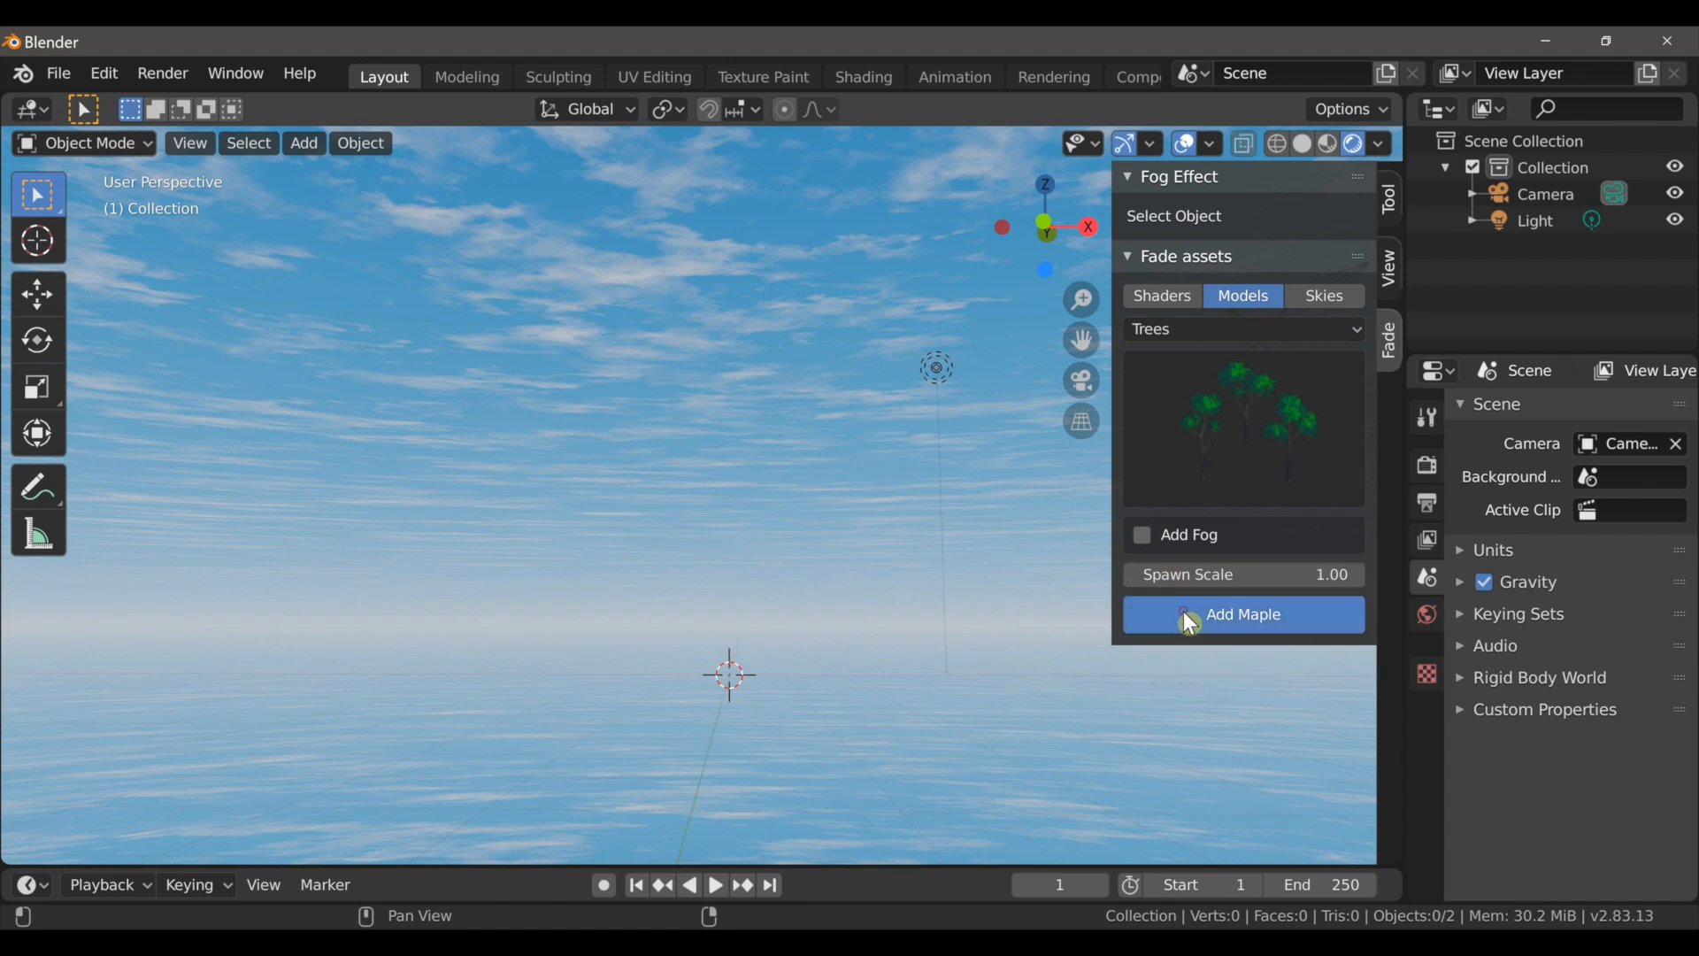
Step: Add the maple trees to the scene and select the scene's light
{"action": "left_click", "coordinate": [1243, 614]}
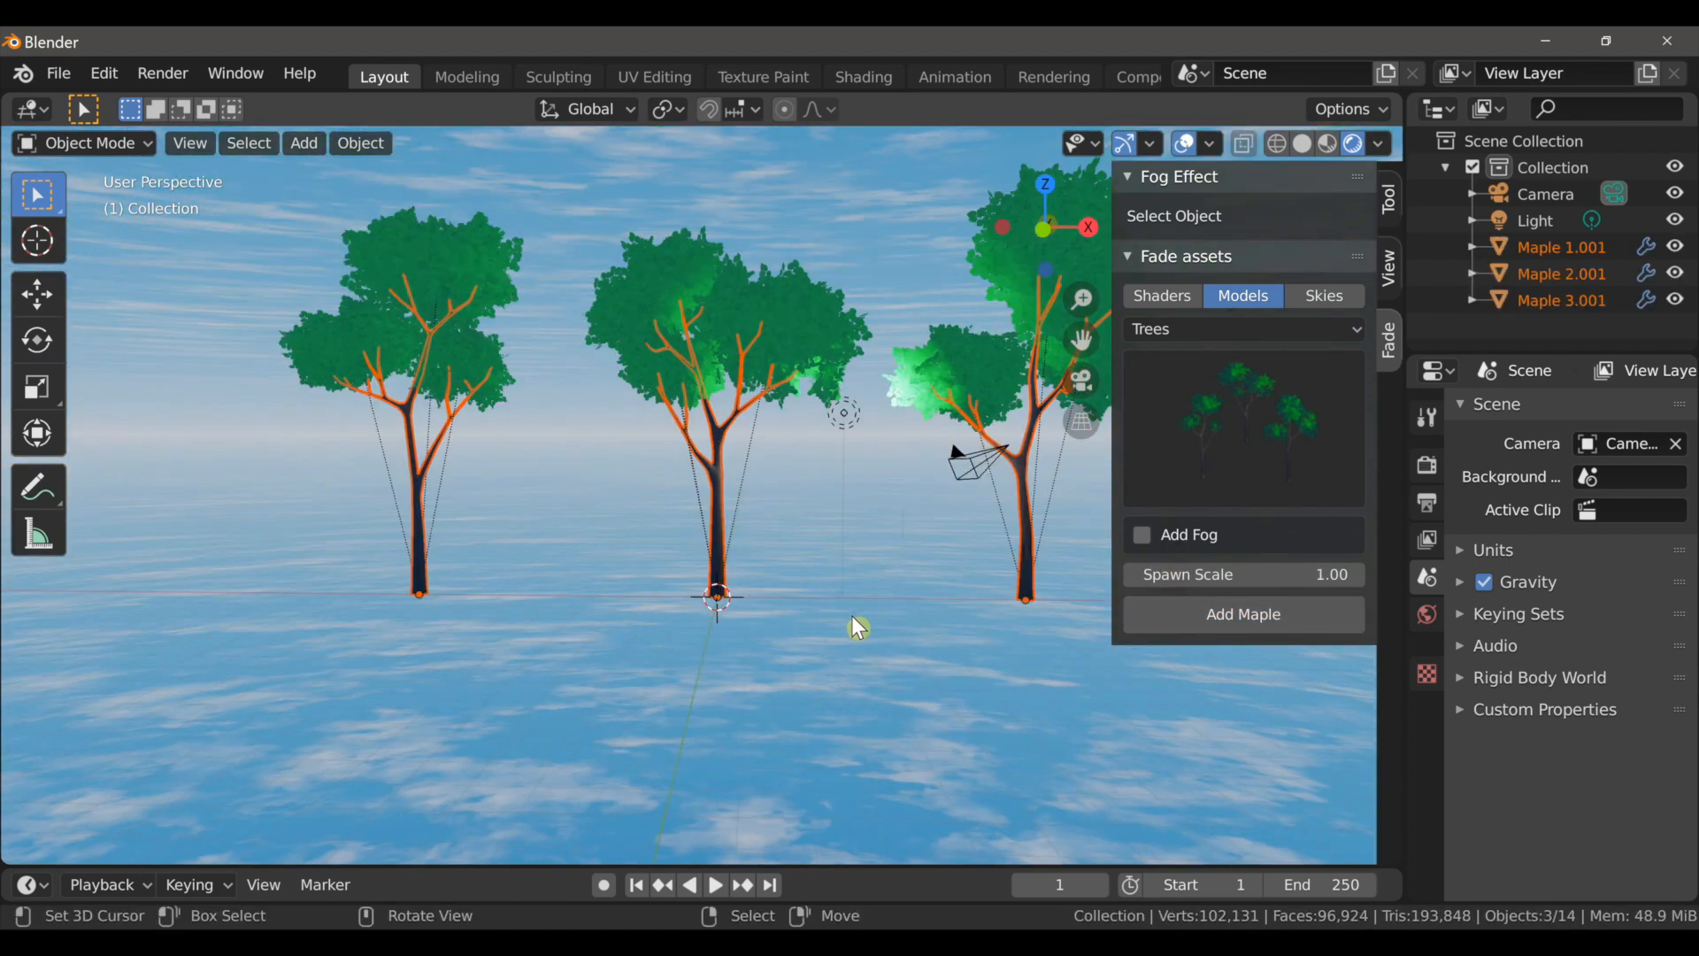
{"action": "left_click", "coordinate": [1535, 220]}
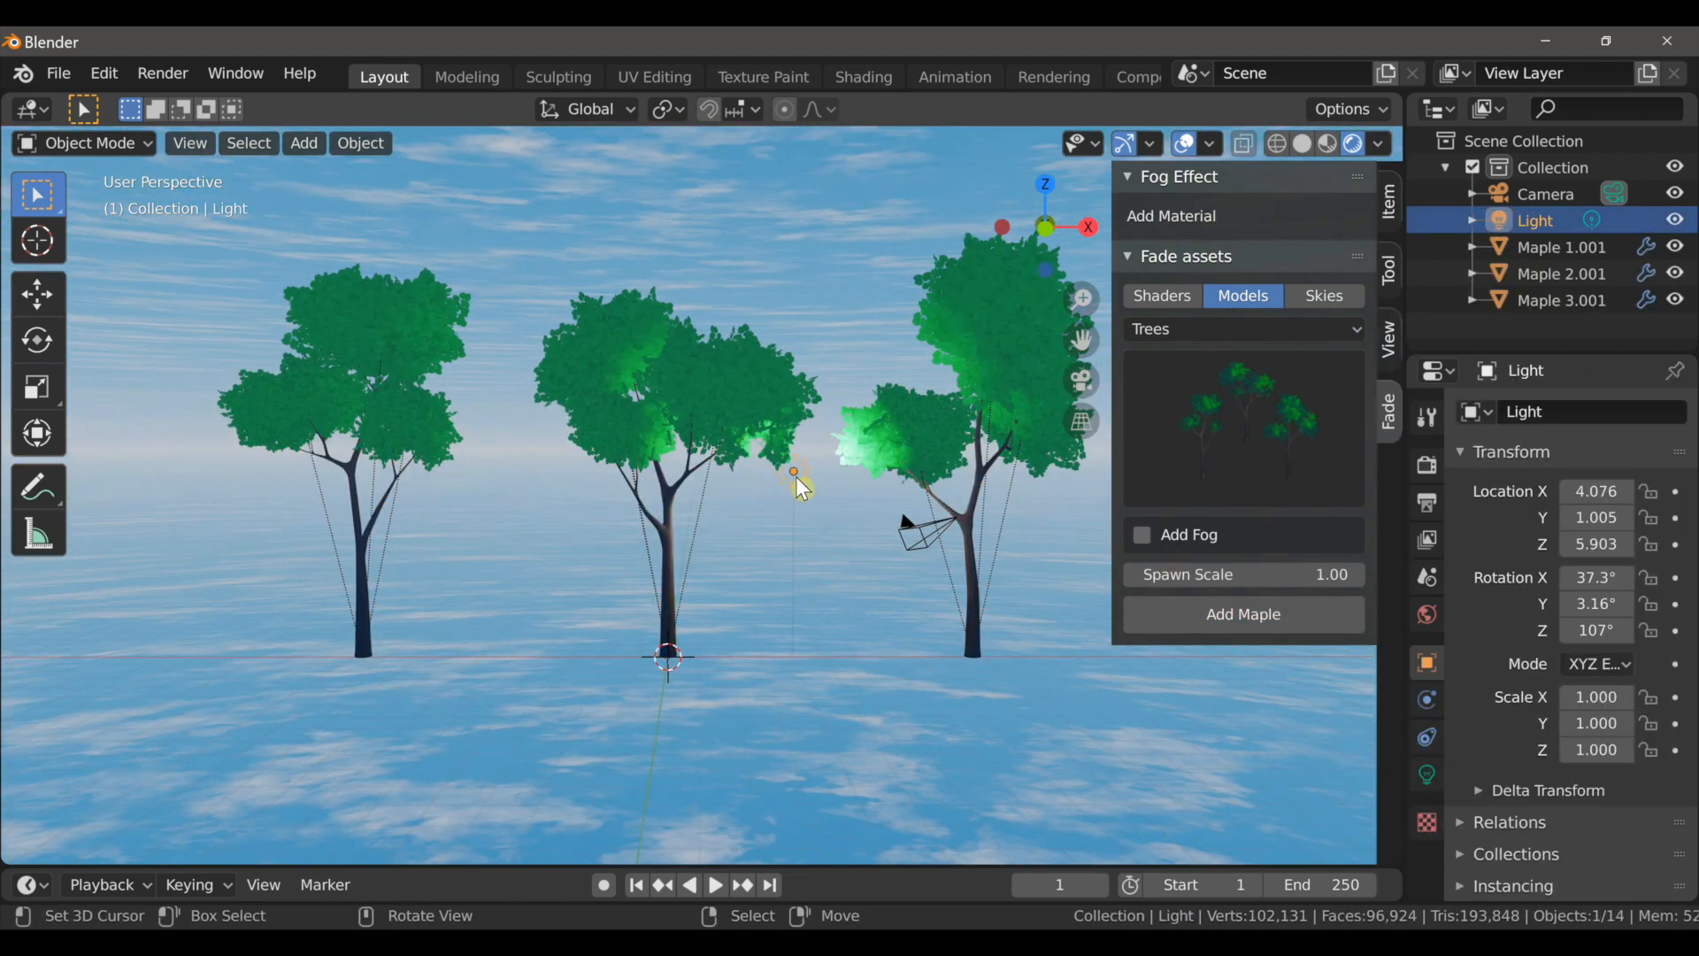
{"action": "left_click", "coordinate": [1540, 524]}
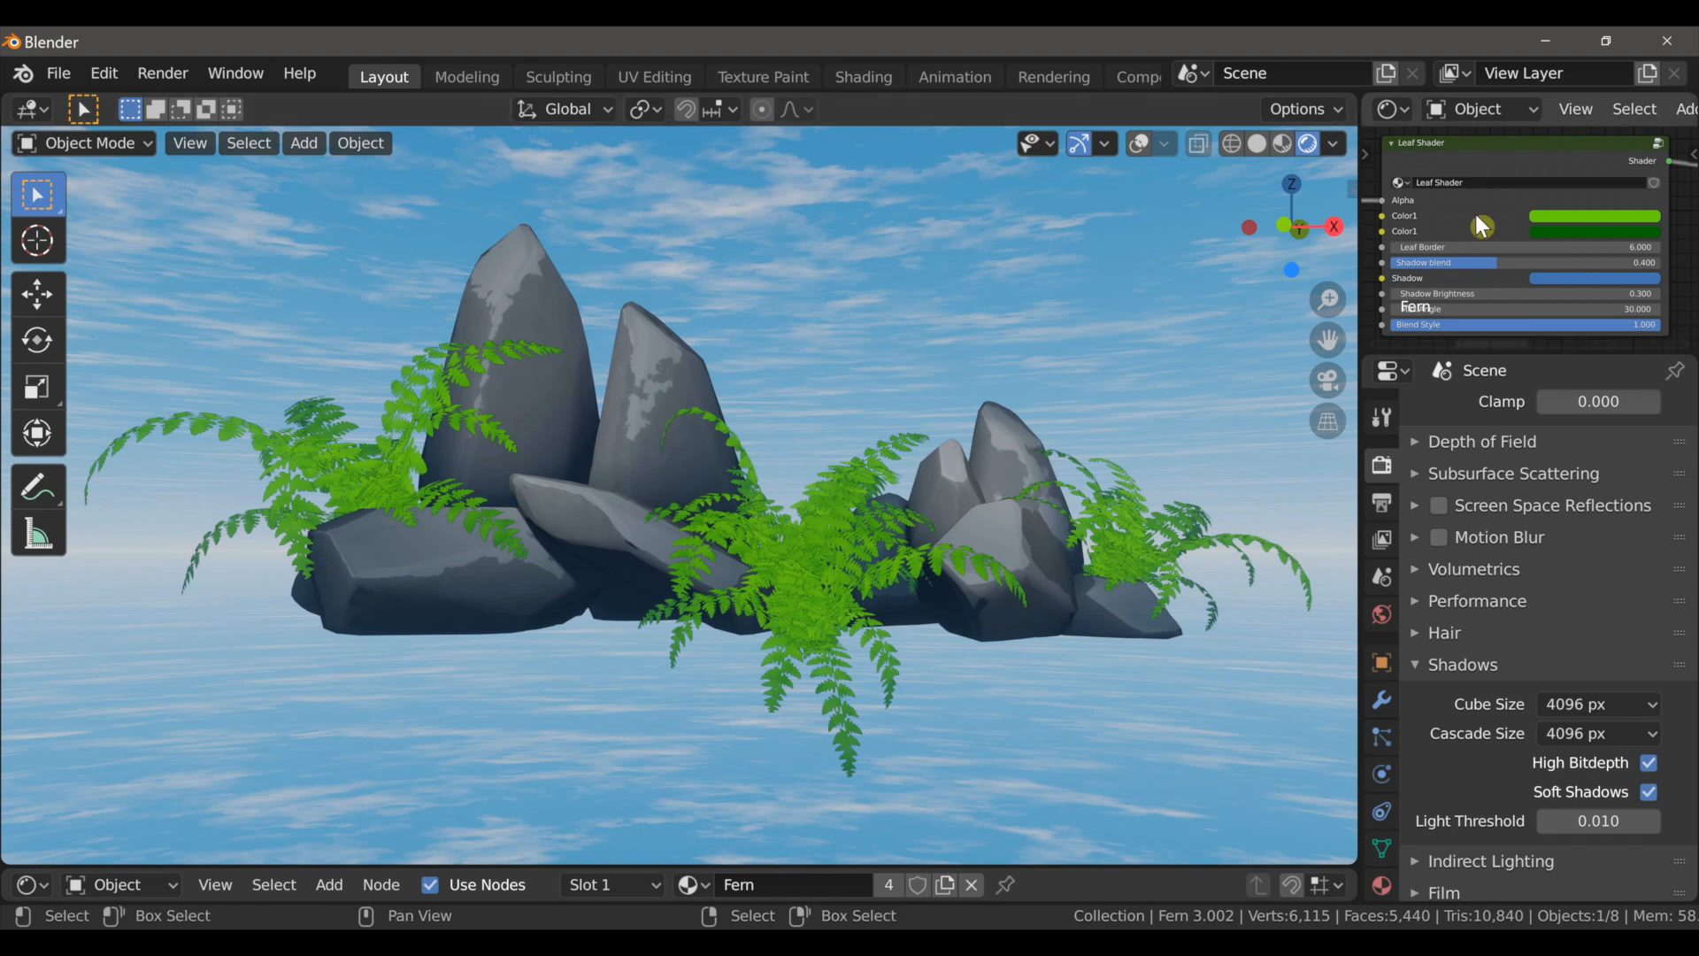
Step: Adjust the view of the rocks-and-ferns demo before opening Camel3.blend
{"action": "left_click_drag", "start_coordinate": [1518, 246], "coordinate": [1614, 246]}
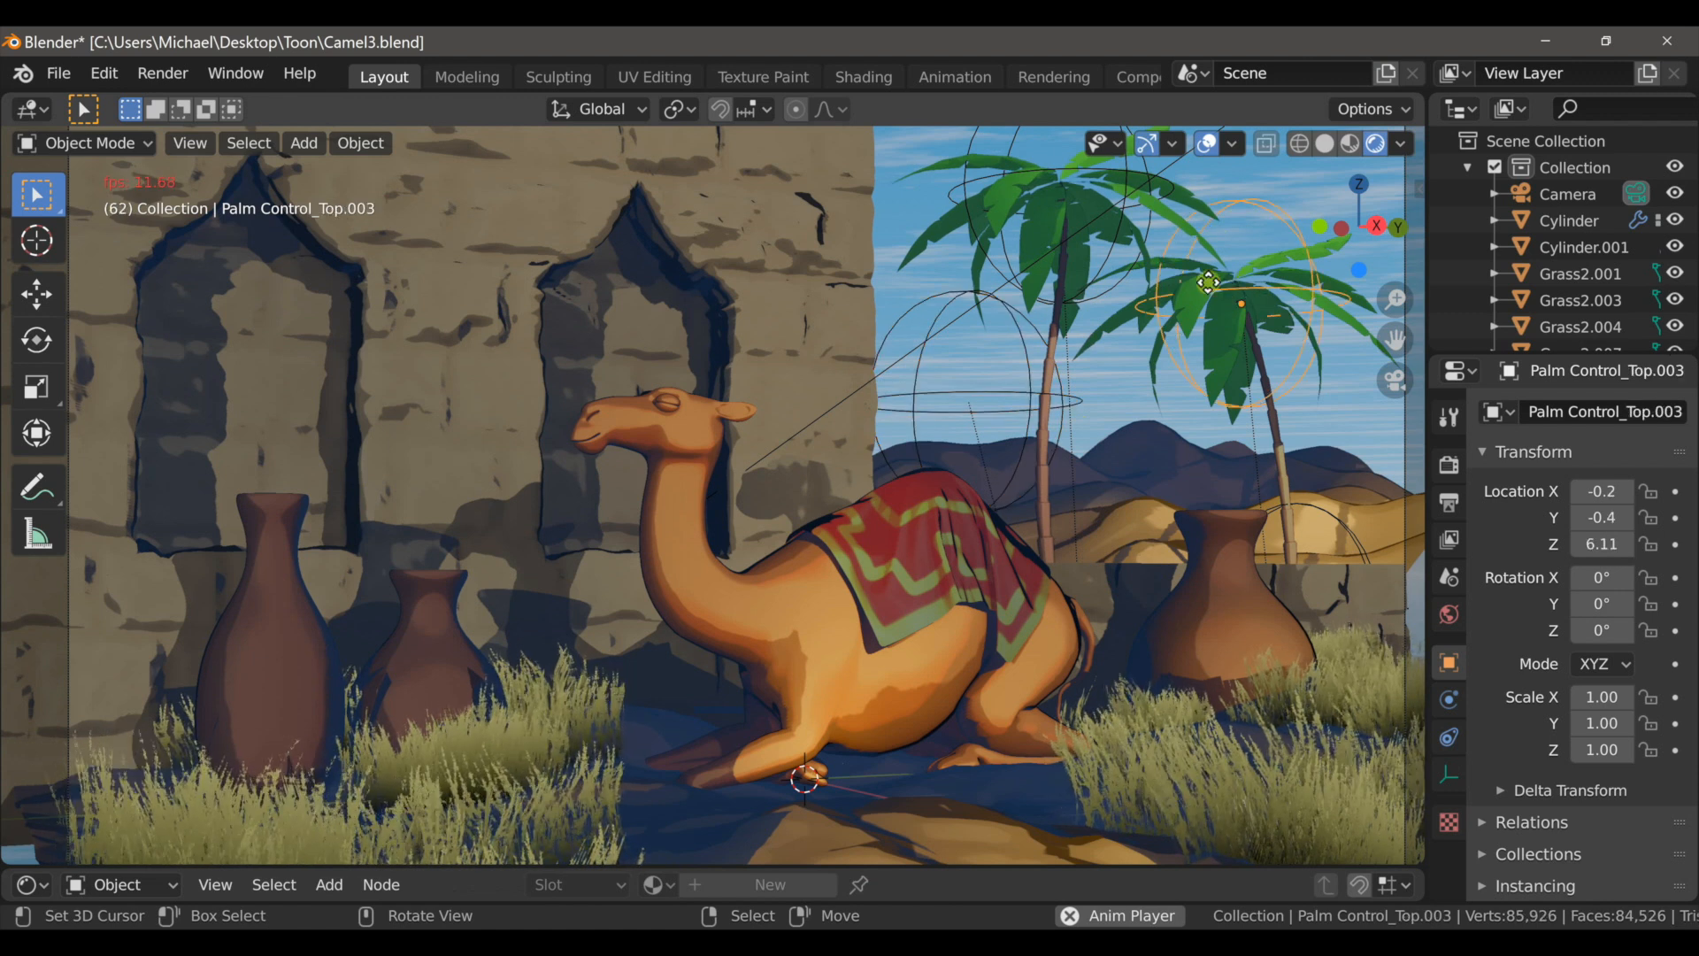
{"action": "left_click_drag", "start_coordinate": [1209, 282], "coordinate": [1349, 356]}
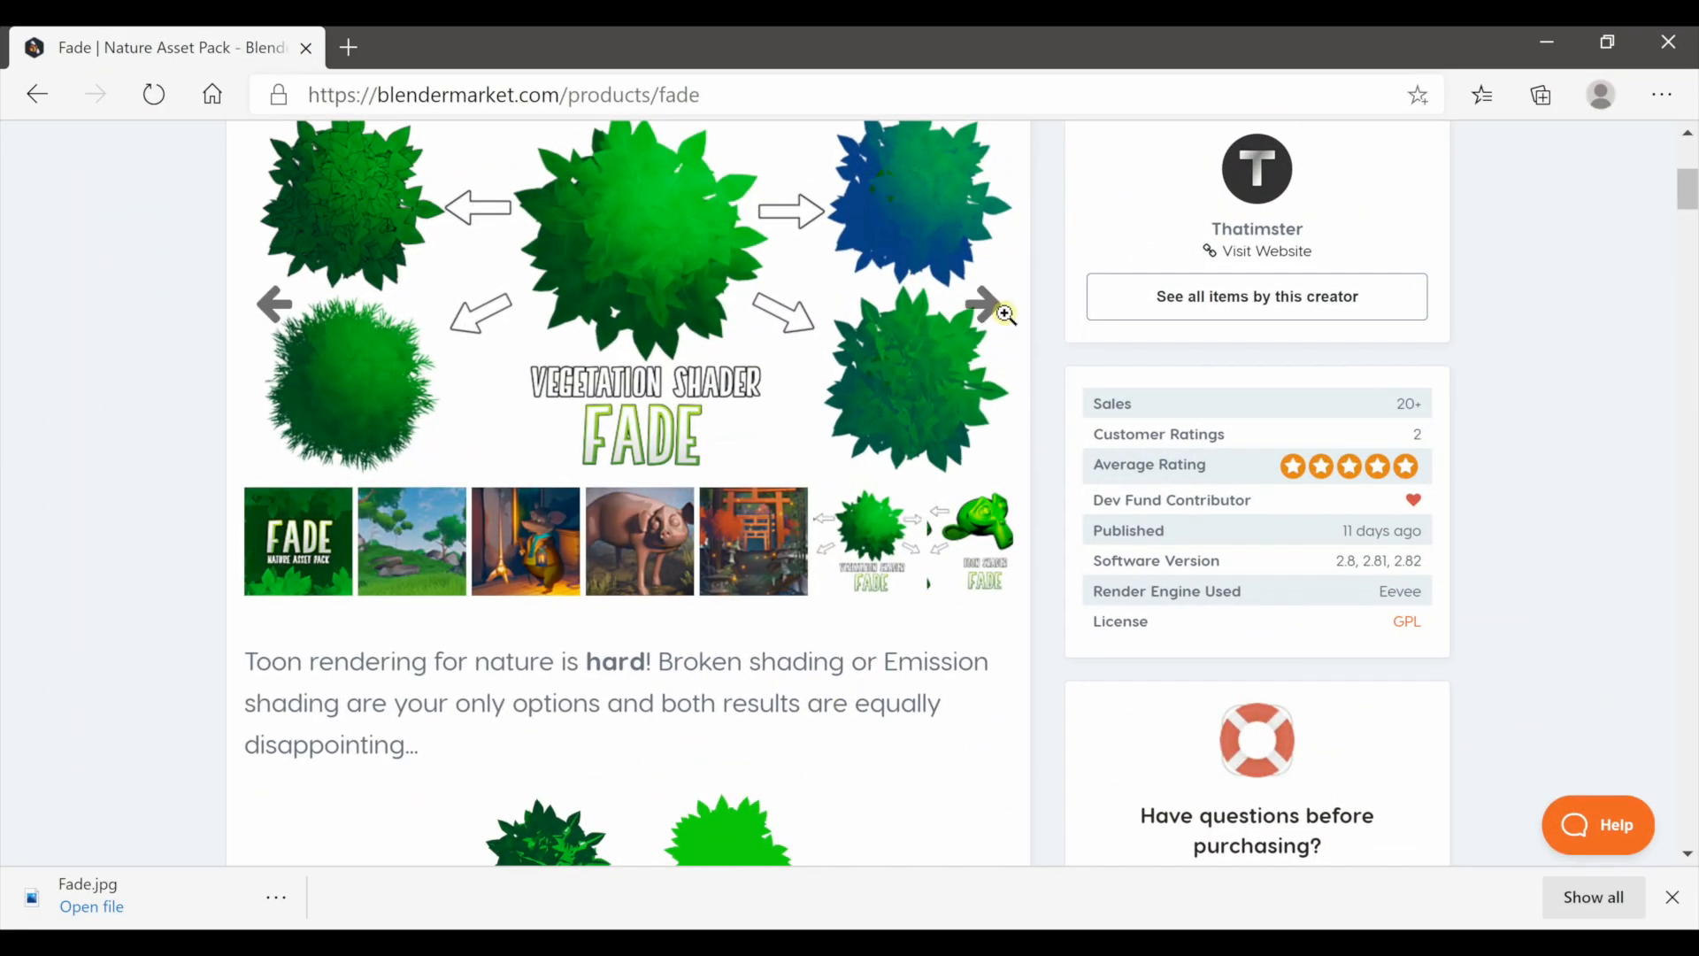
Step: Advance the carousel through the toon shader, particle, clouds and trees images
{"action": "left_click", "coordinate": [984, 305]}
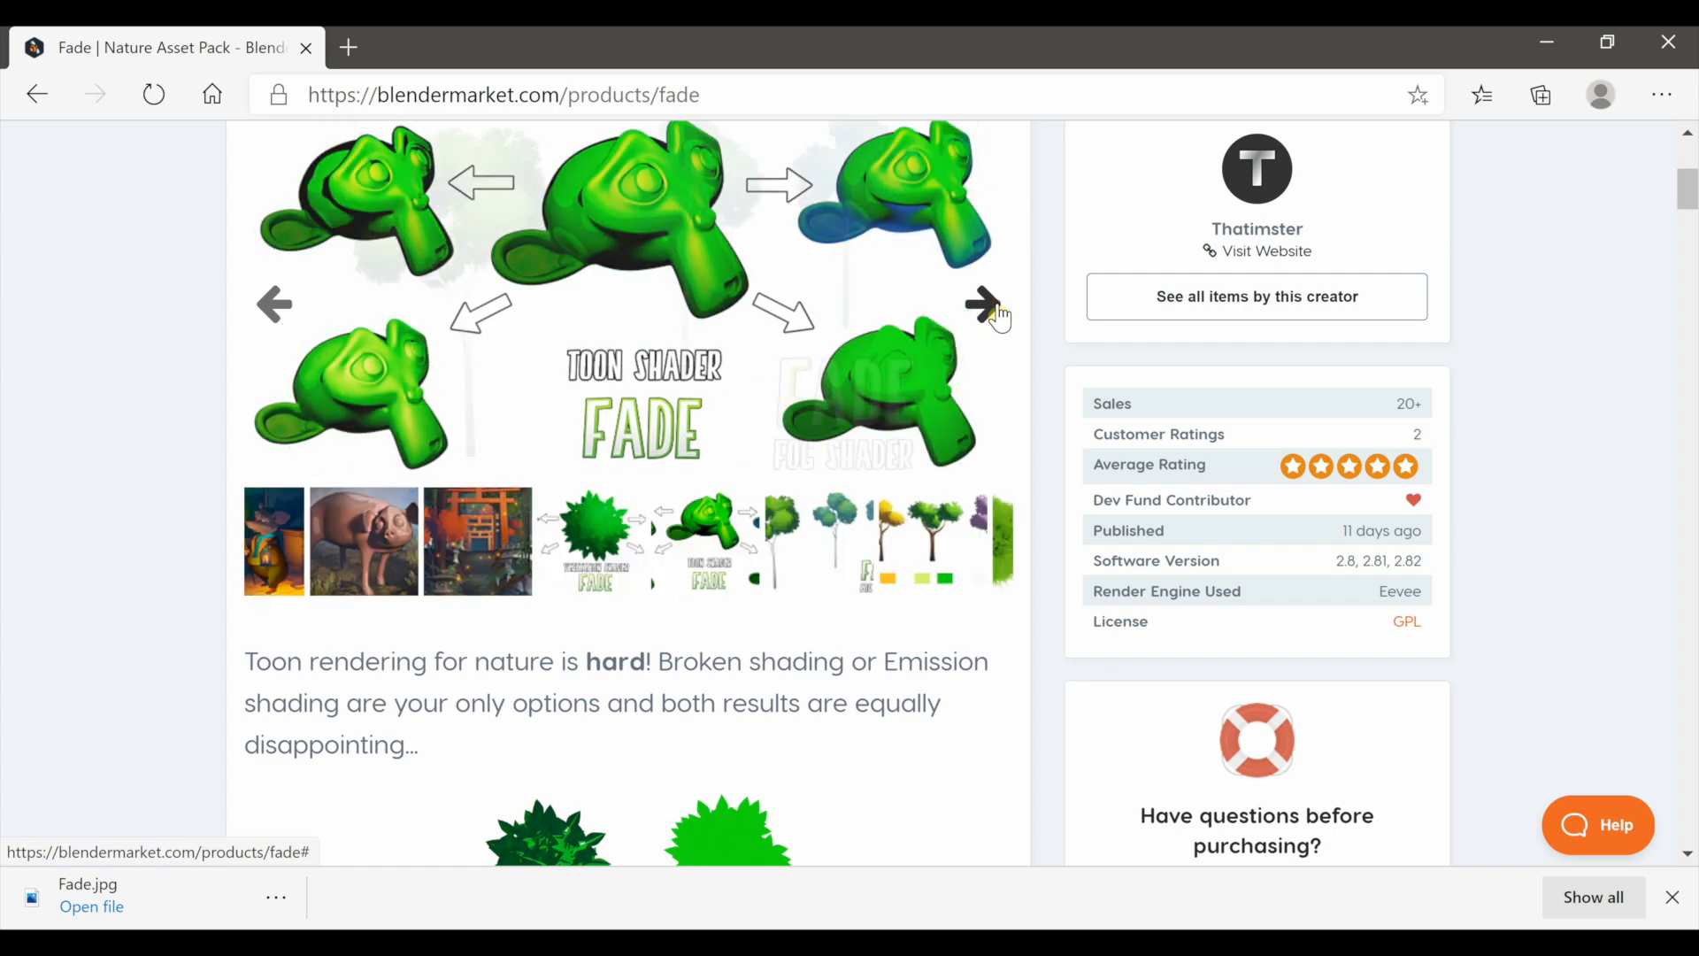
{"action": "left_click", "coordinate": [980, 303]}
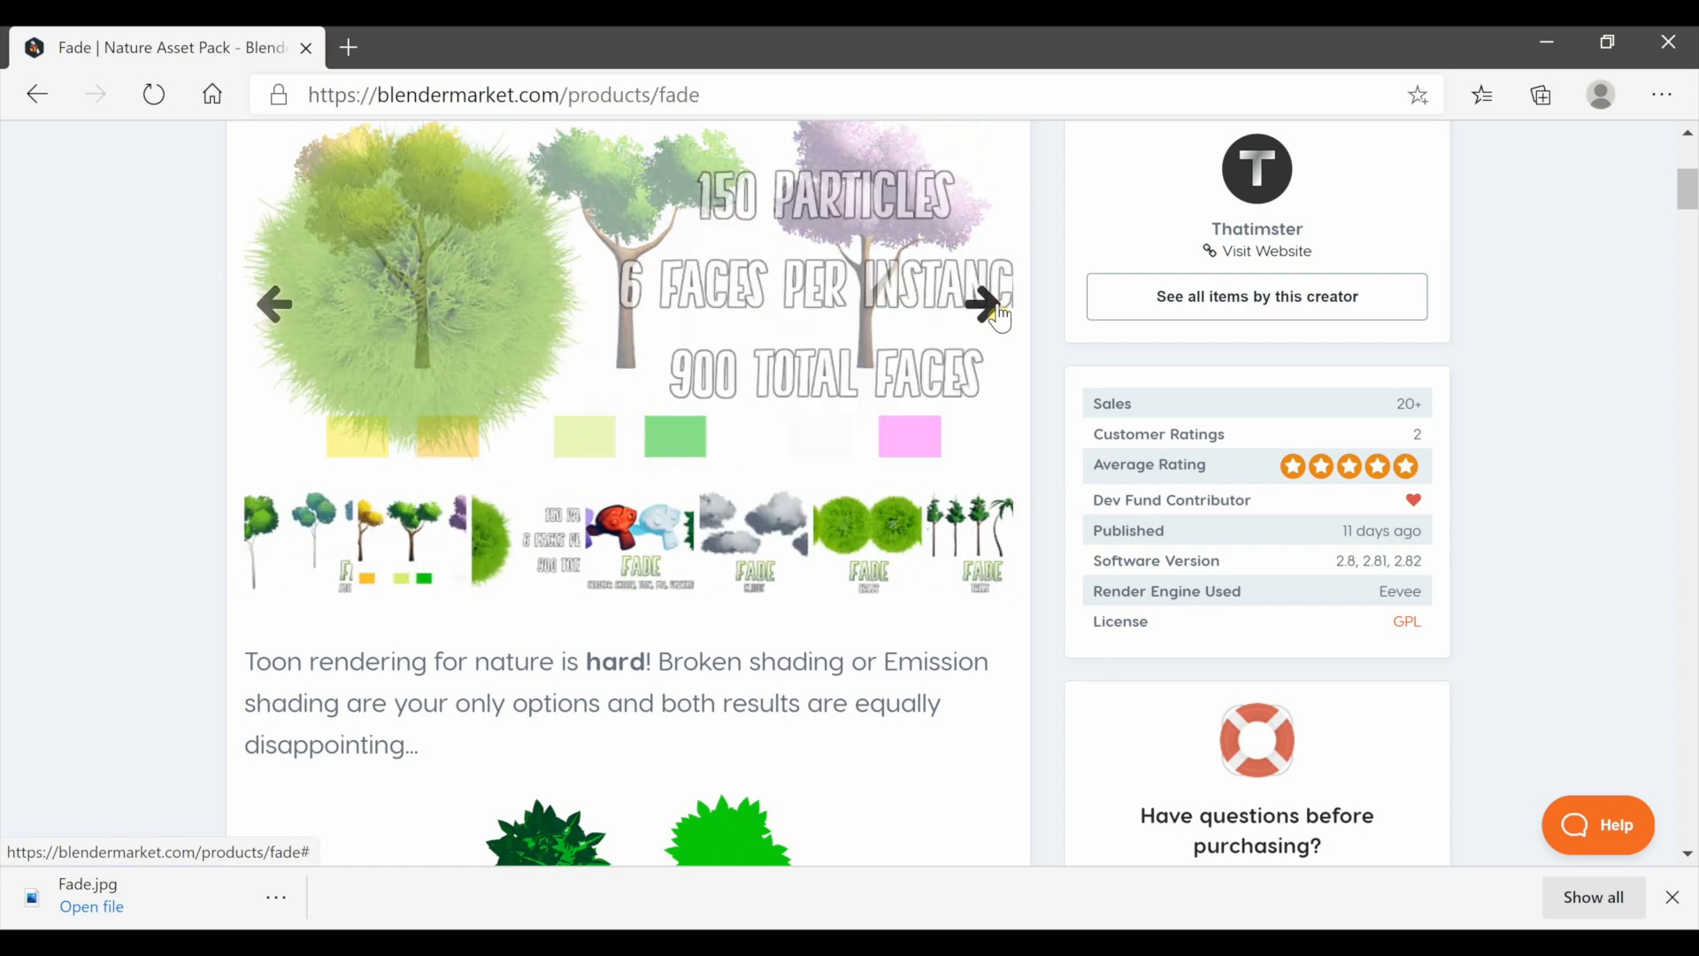
{"action": "left_click", "coordinate": [982, 303]}
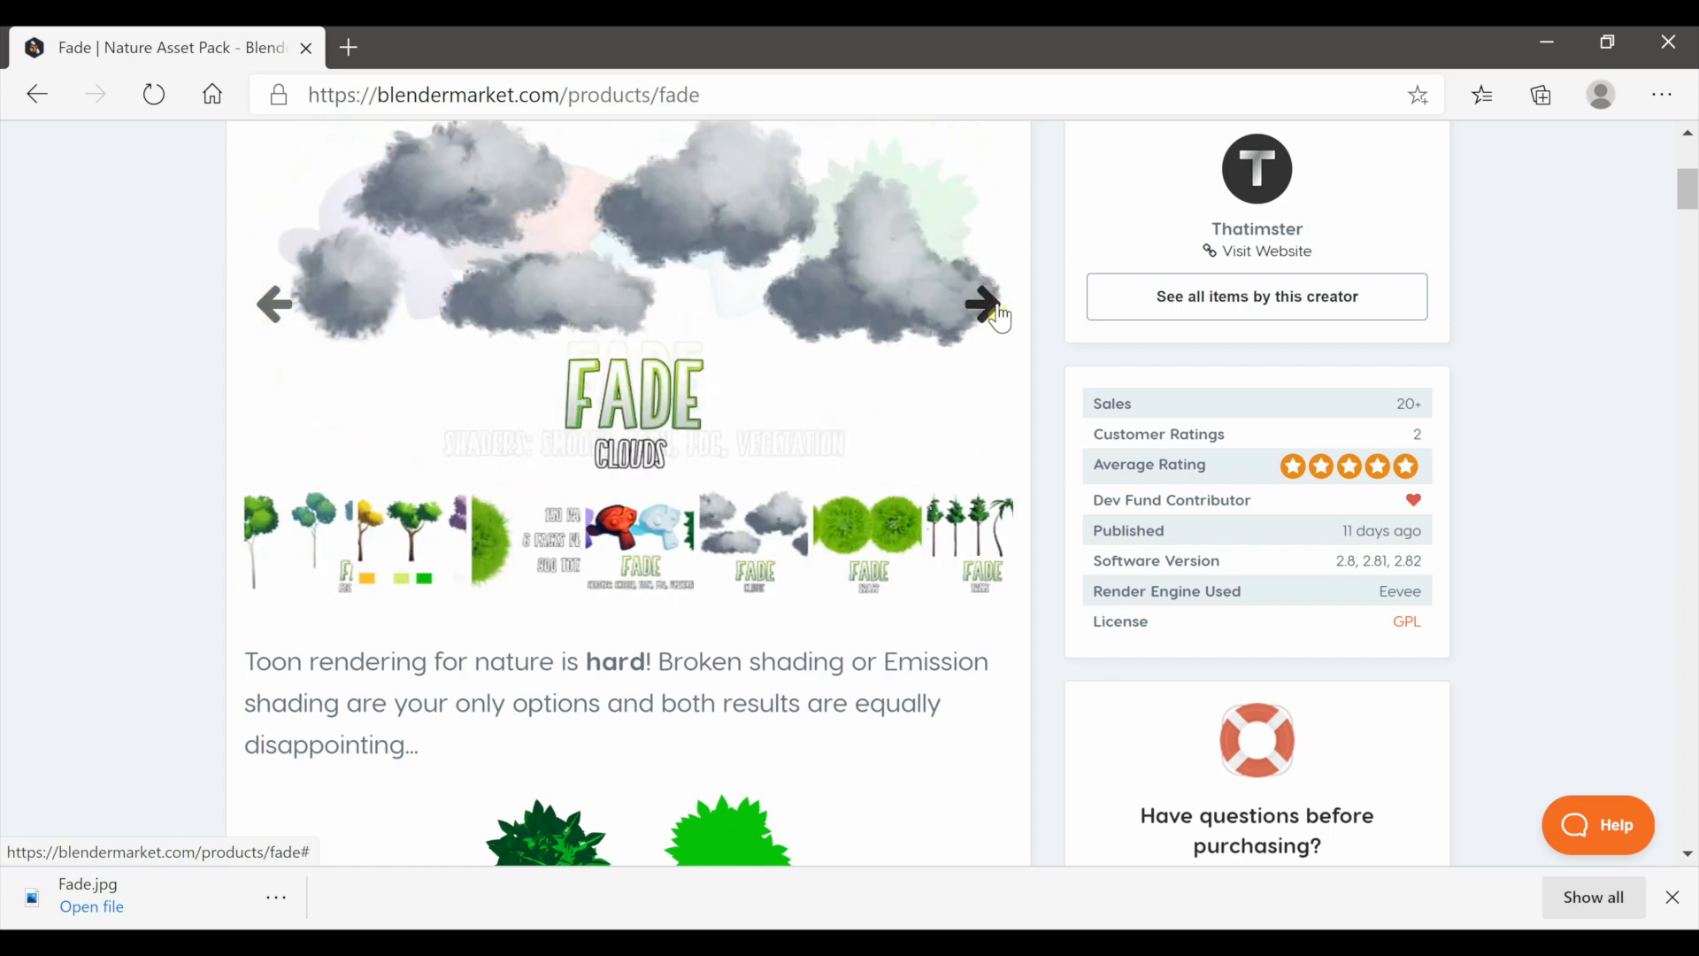
{"action": "left_click", "coordinate": [985, 305]}
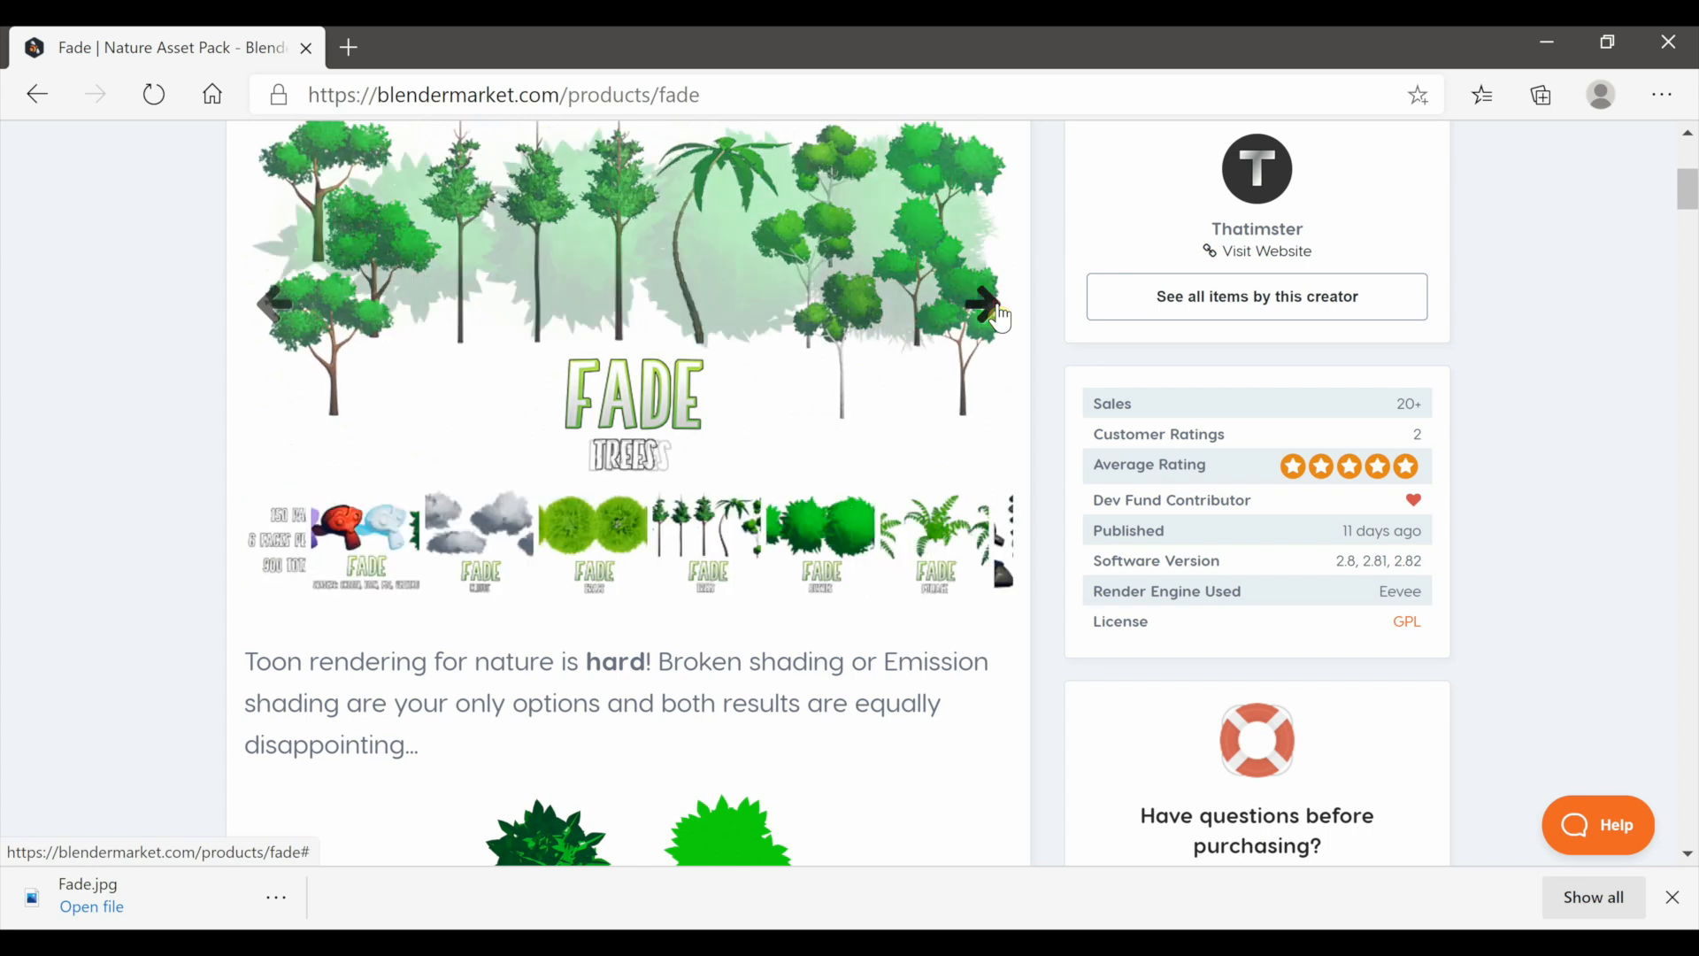